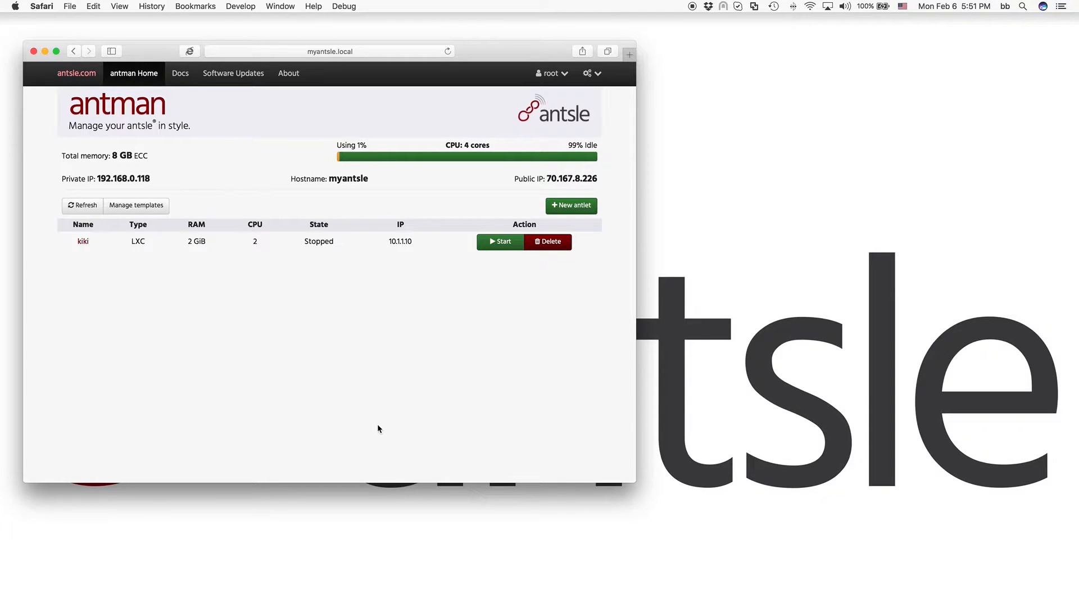
pyautogui.moveTo(135, 311)
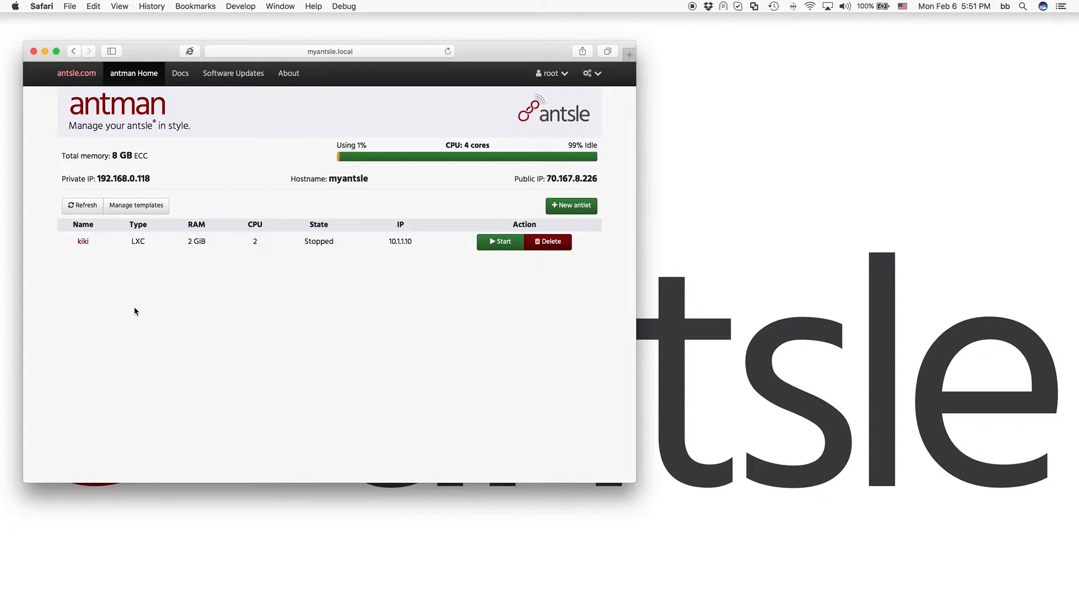
pyautogui.moveTo(123, 306)
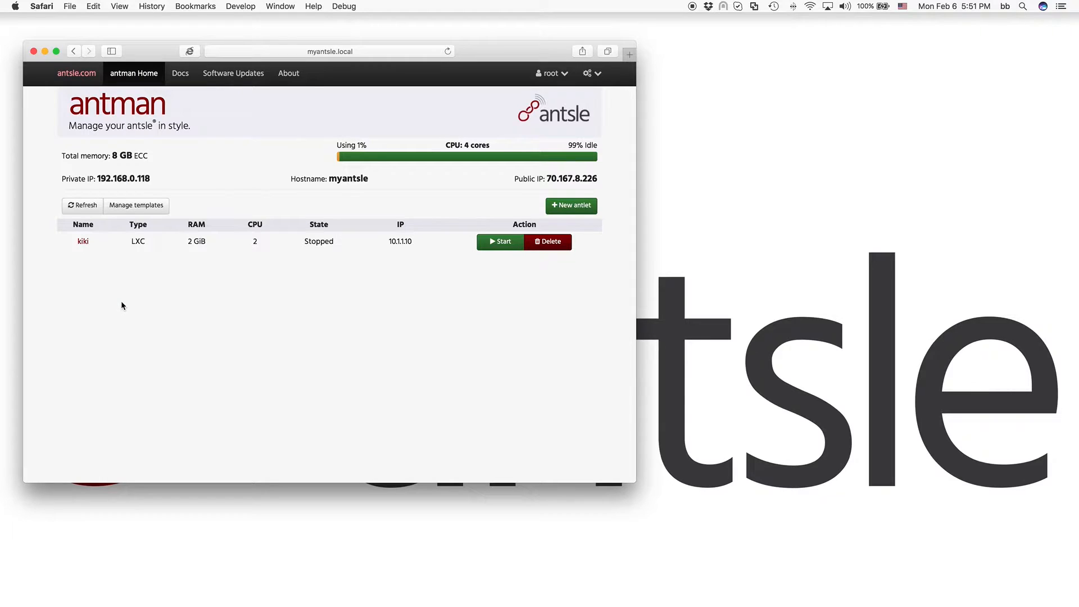
pyautogui.moveTo(176, 337)
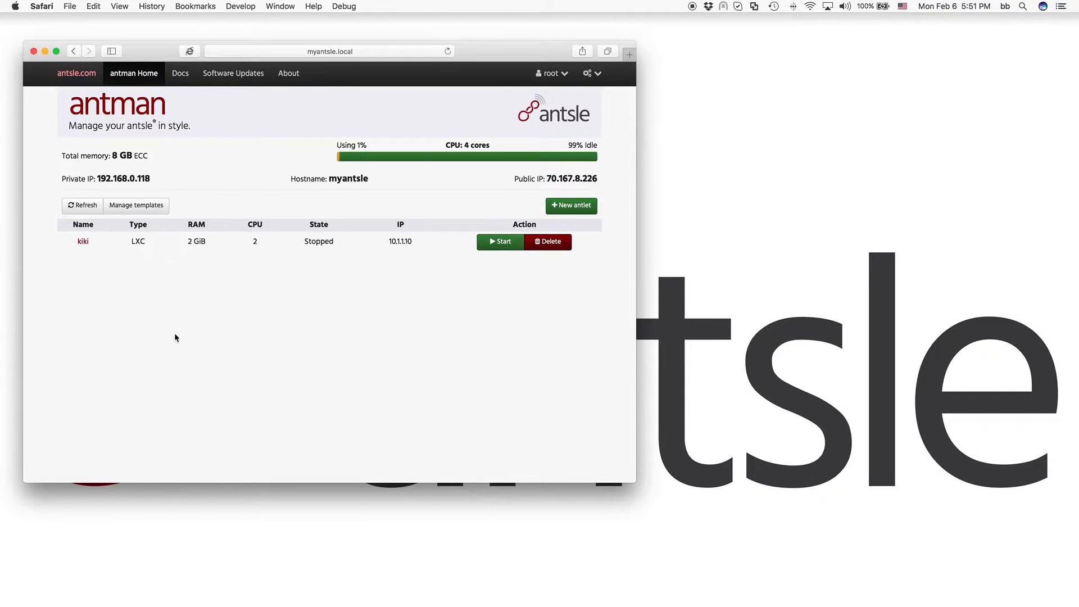
# Open antlet kiki's details and view its Disks tab, which lists no disks.
pyautogui.click(83, 241)
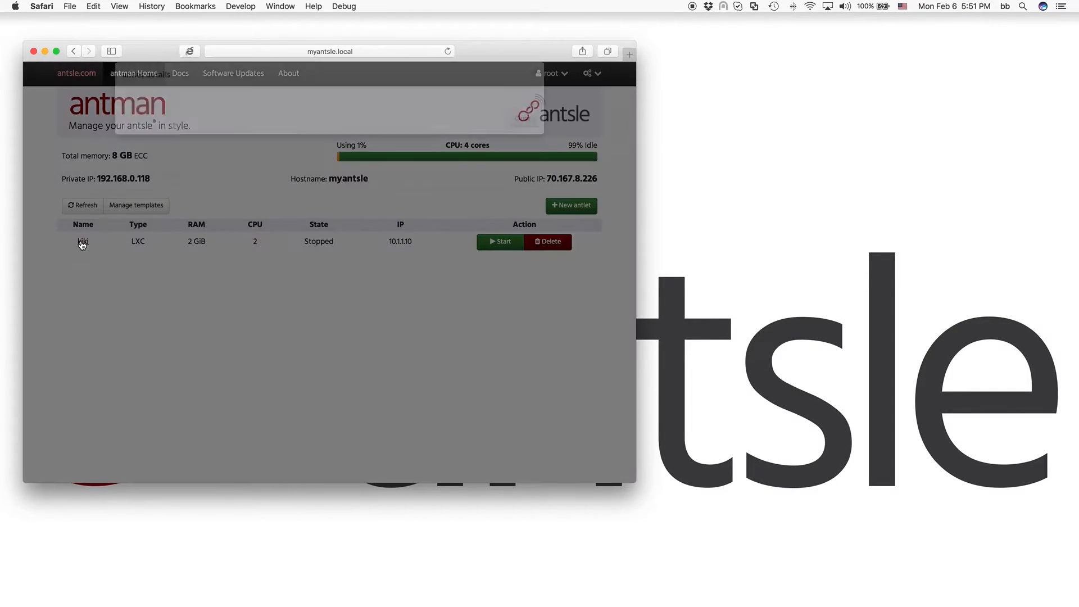
pyautogui.click(83, 242)
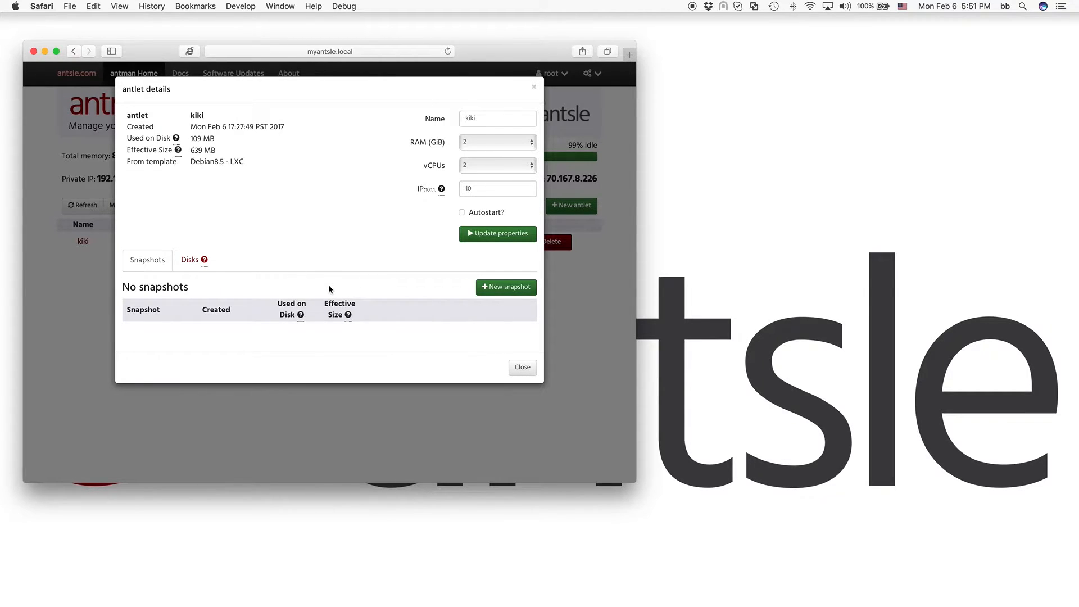
pyautogui.moveTo(189, 249)
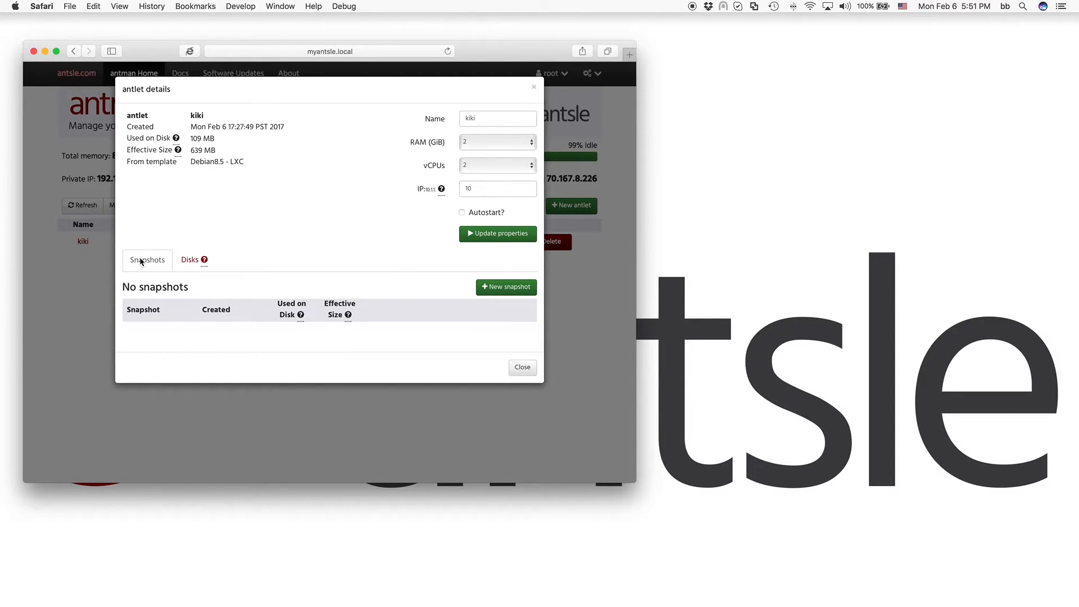
pyautogui.moveTo(149, 322)
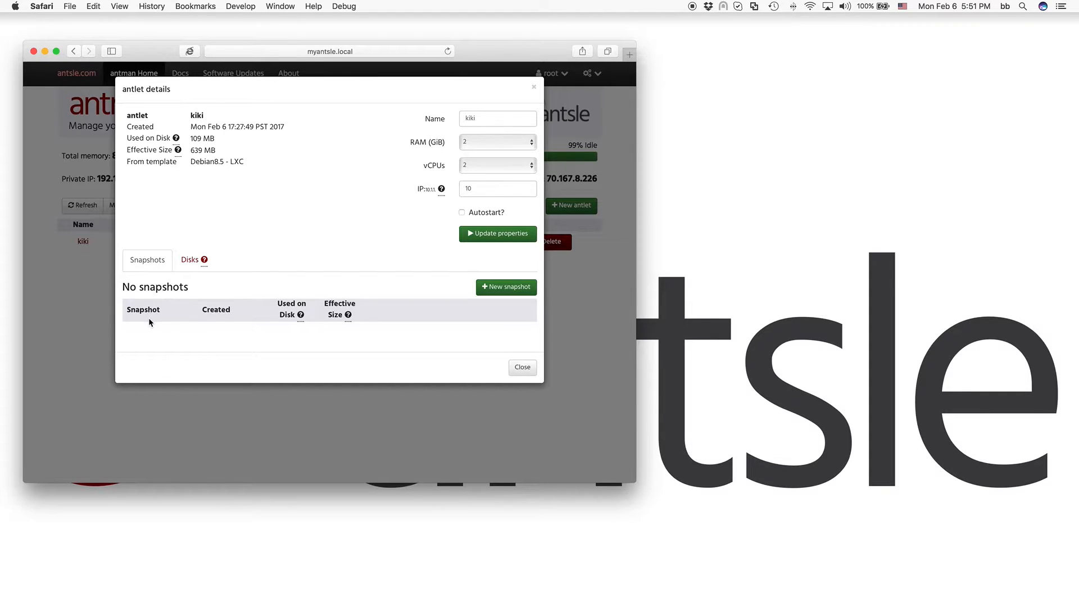
pyautogui.click(189, 260)
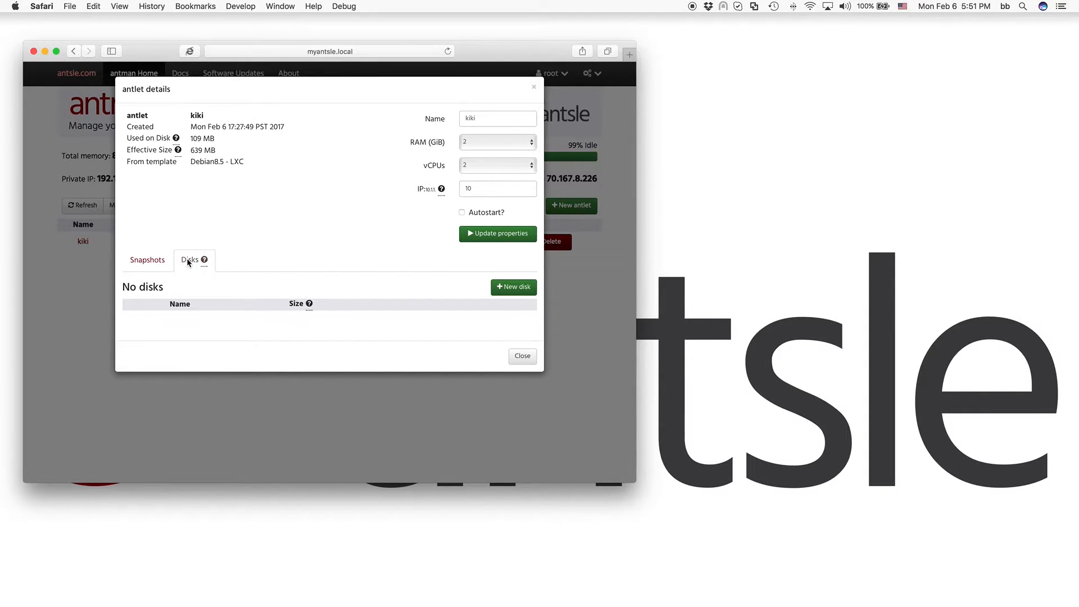
pyautogui.moveTo(234, 297)
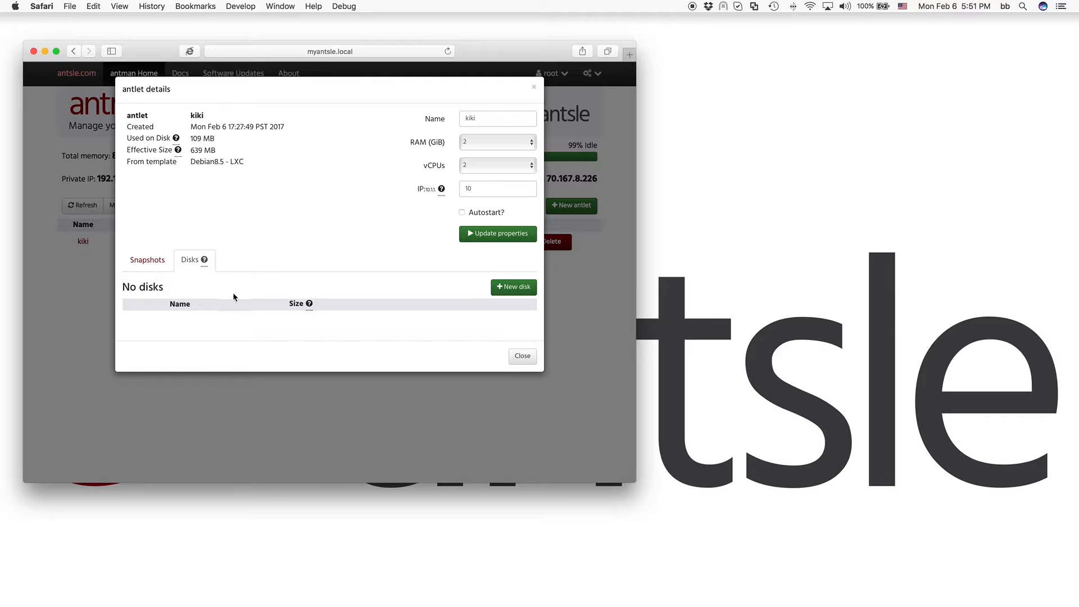
# Fill in a new disk for kiki: name diski, size 8 GiB, ZPool antlets.
pyautogui.click(512, 287)
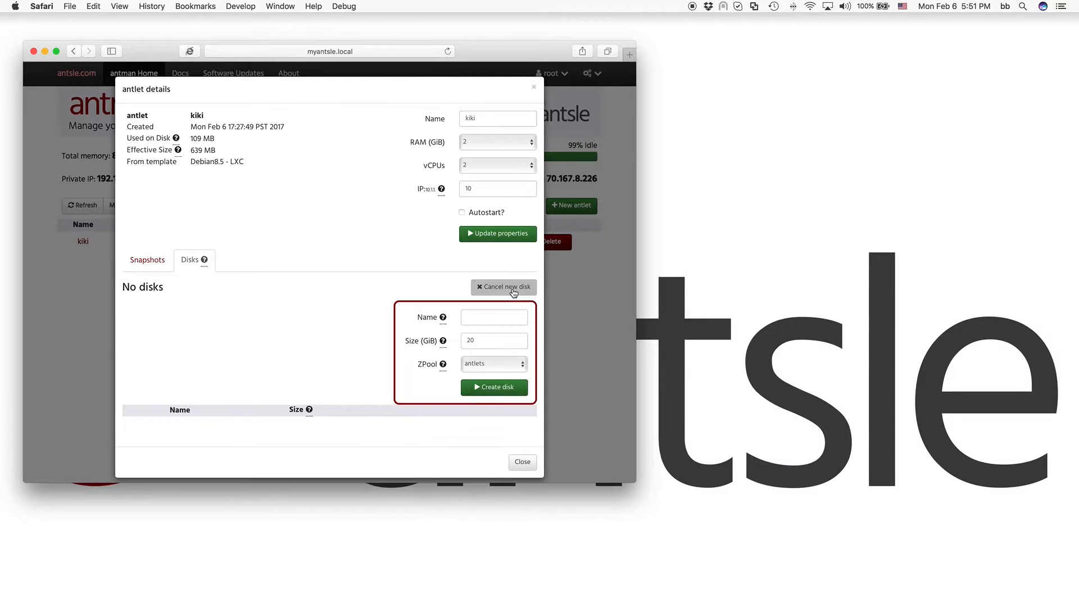
pyautogui.click(494, 317)
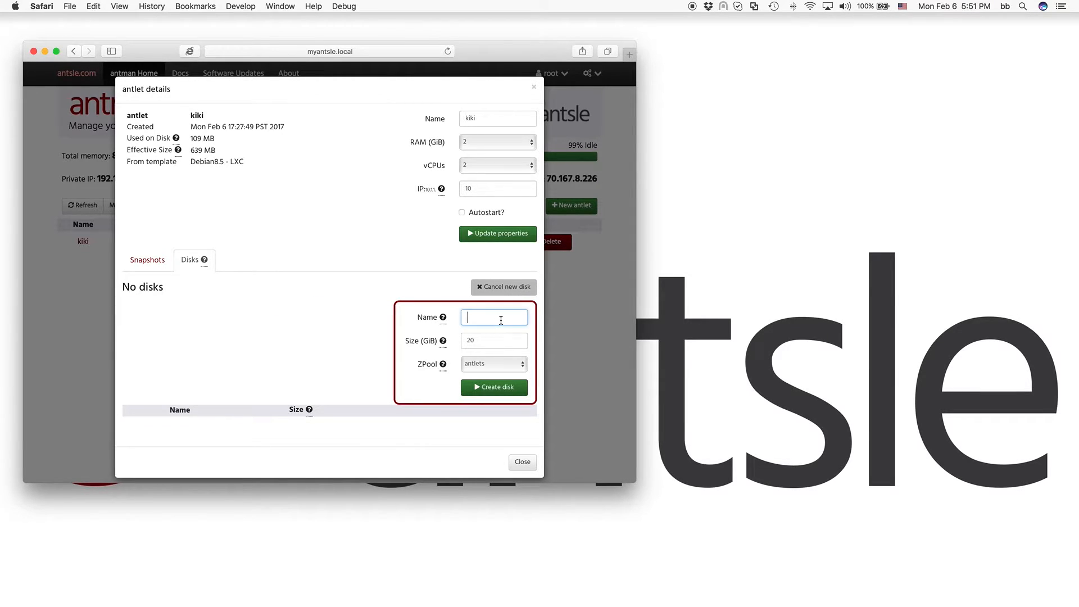
pyautogui.write('disk1')
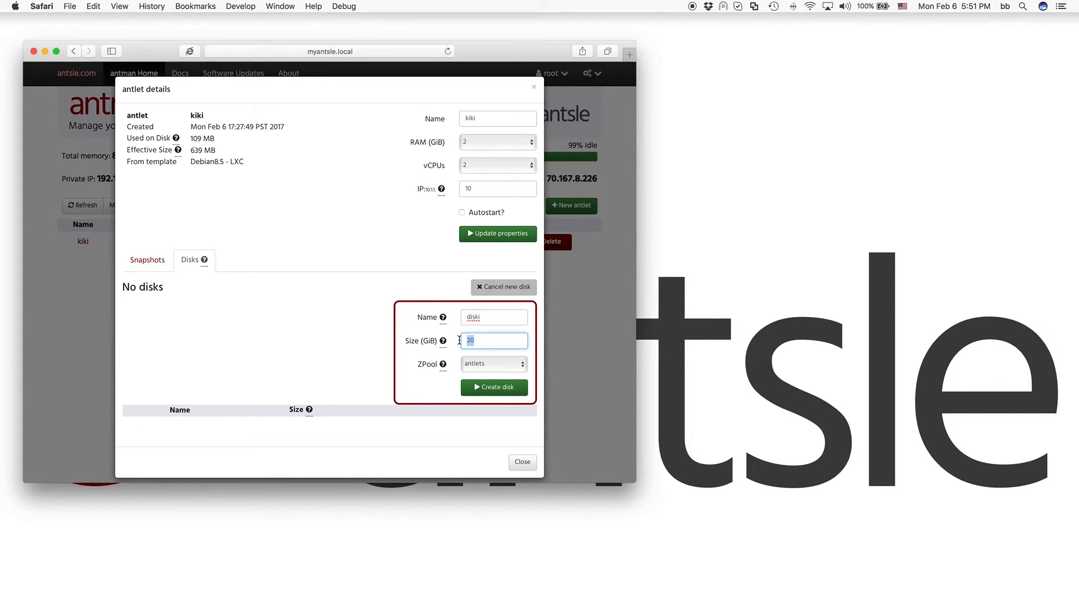
pyautogui.write('8')
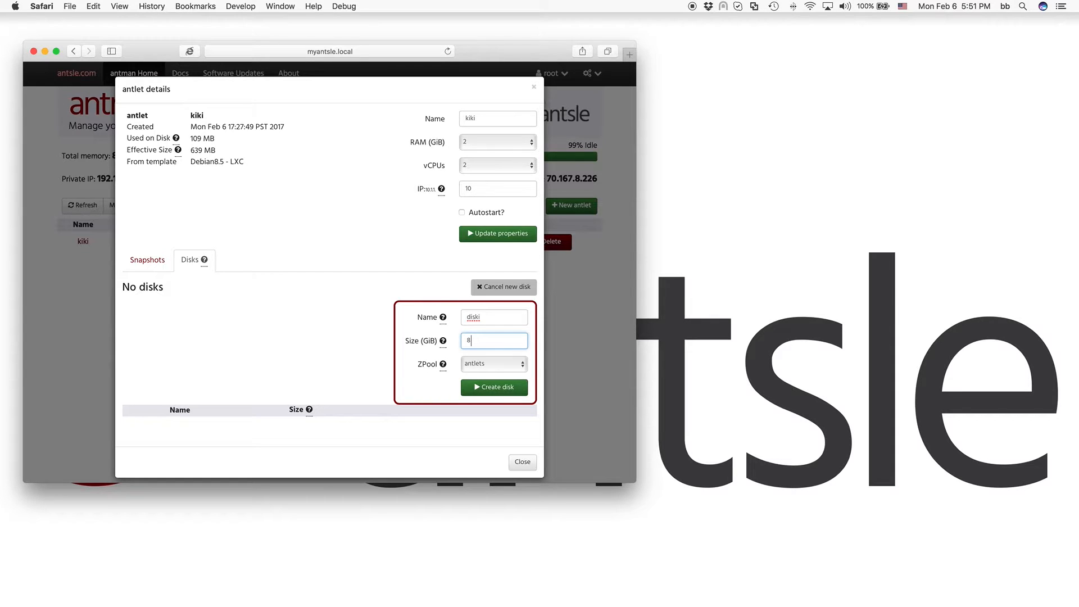
pyautogui.moveTo(497, 367)
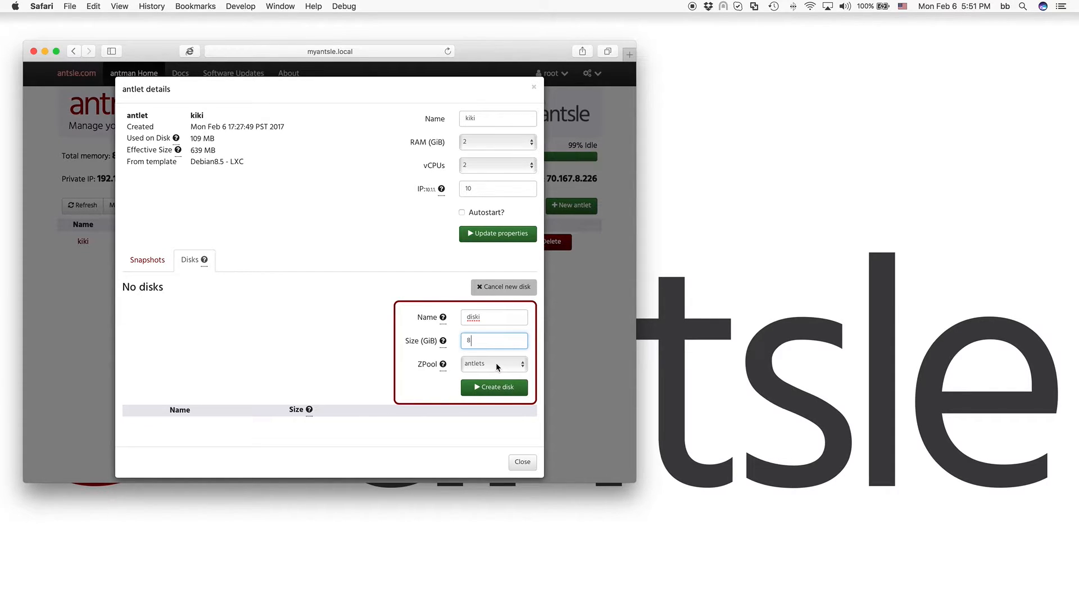
pyautogui.click(492, 364)
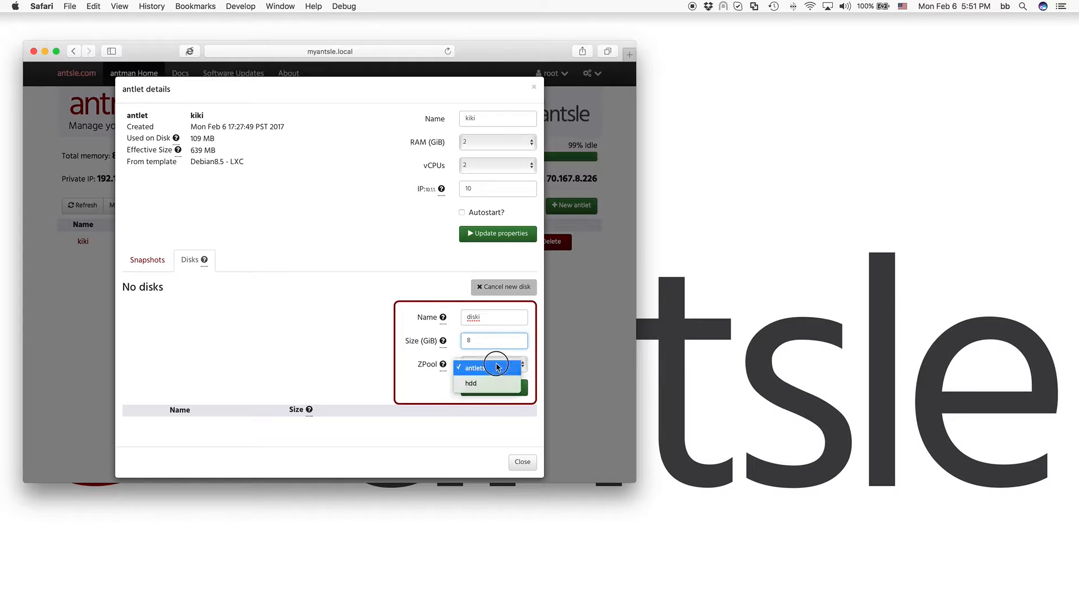
pyautogui.moveTo(487, 384)
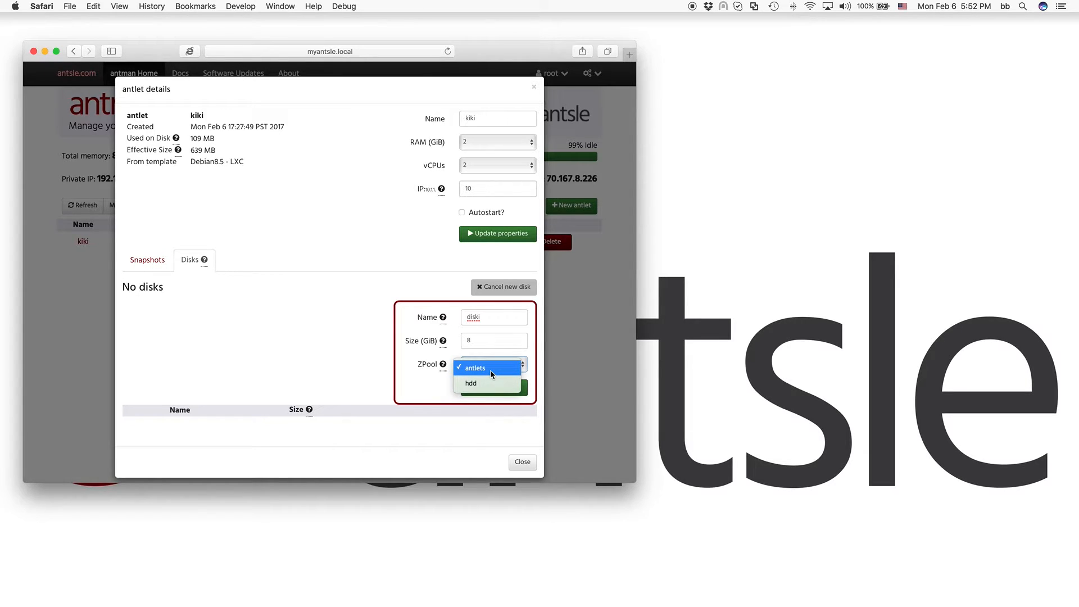
pyautogui.moveTo(488, 383)
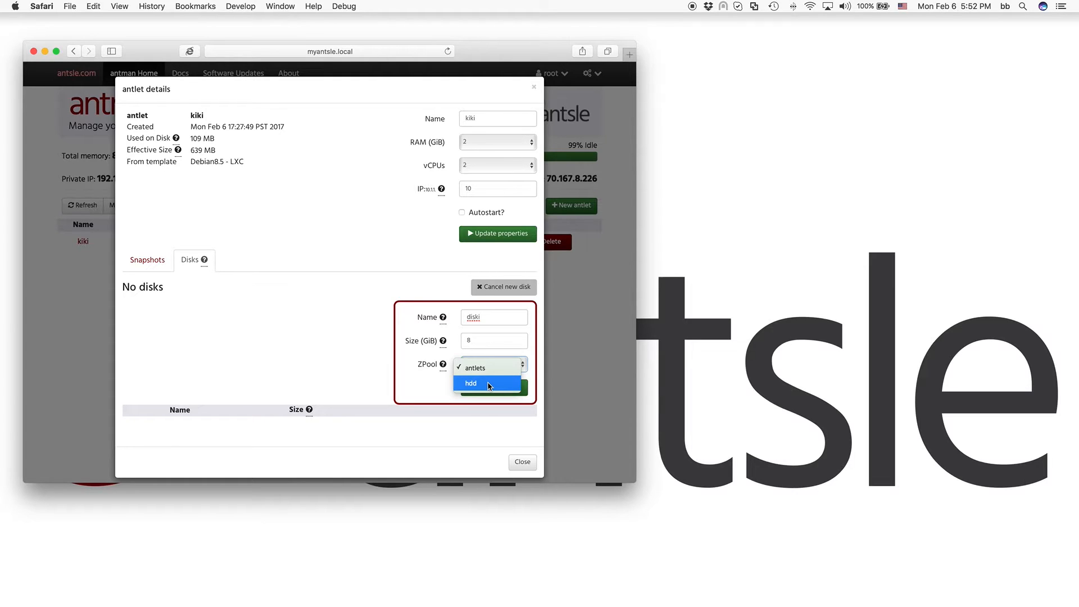
pyautogui.moveTo(486, 368)
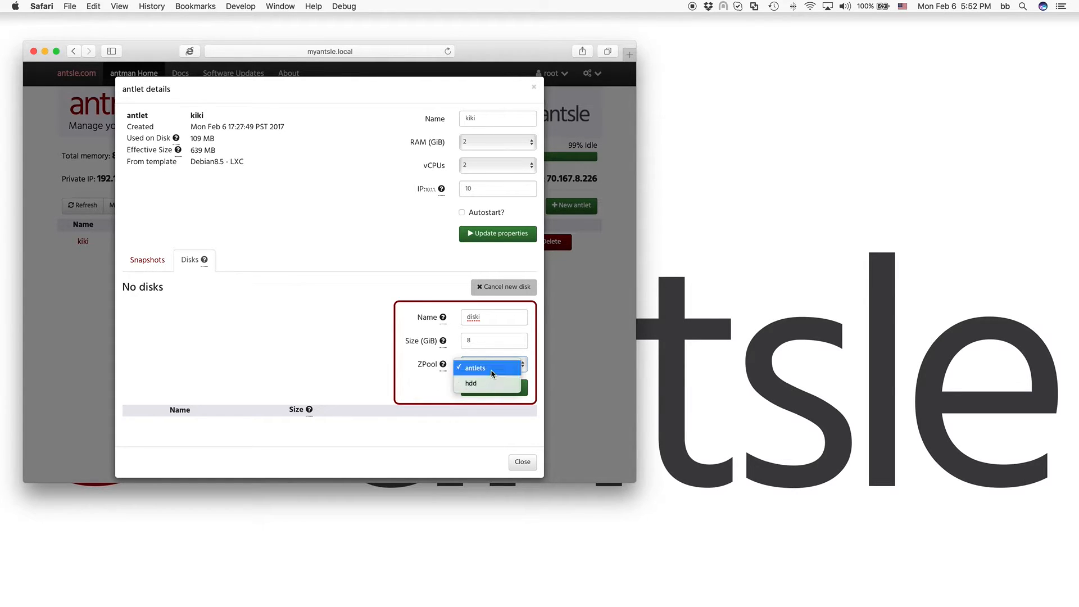
pyautogui.click(473, 367)
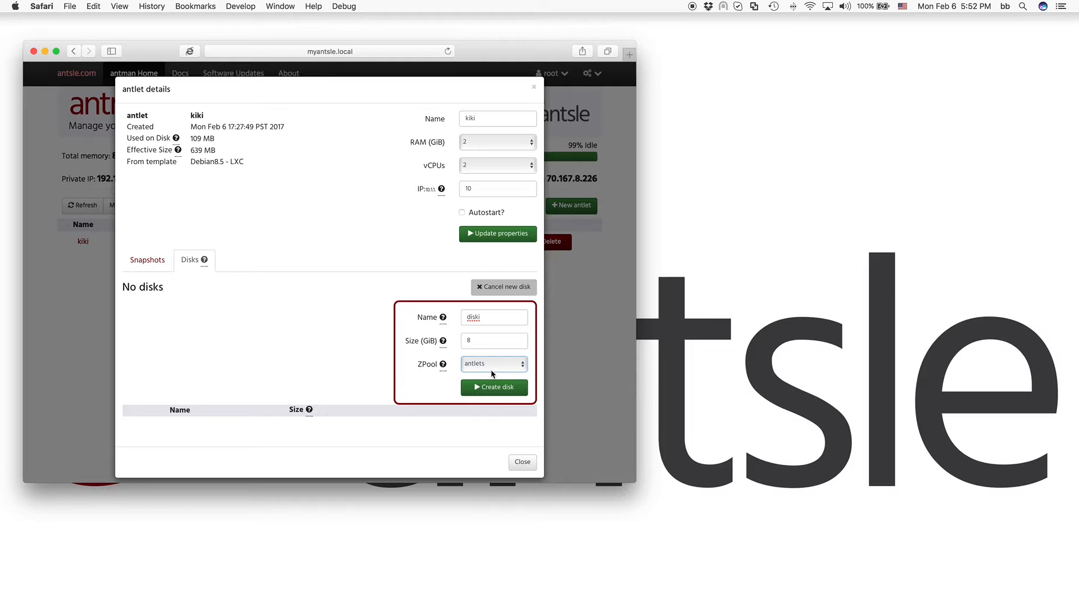
# Create the disk so diski.img appears in kiki's Disks list.
pyautogui.click(494, 387)
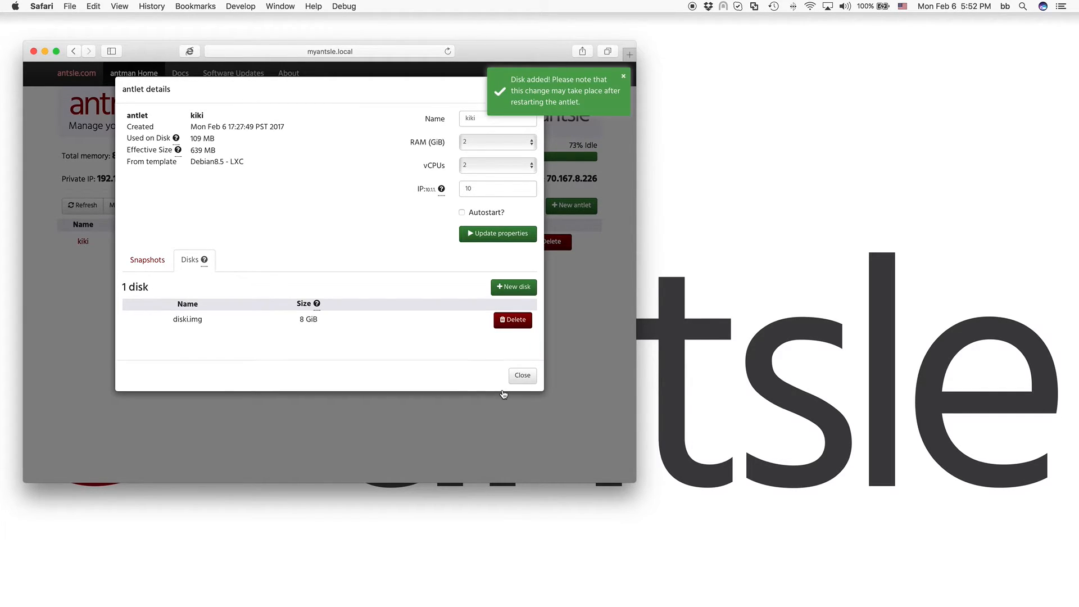
pyautogui.moveTo(564, 101)
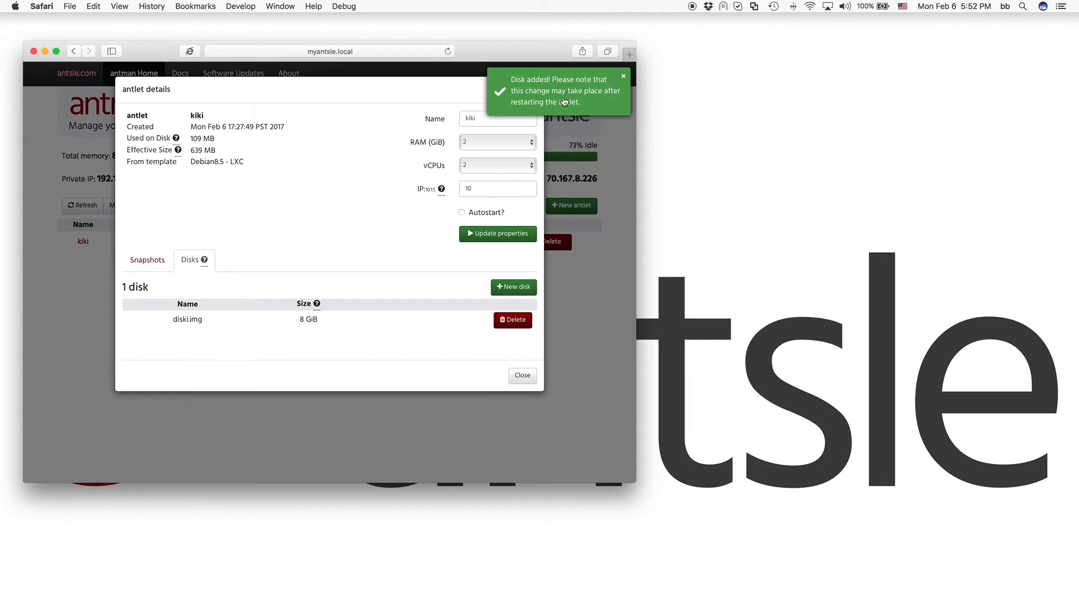
pyautogui.moveTo(303, 307)
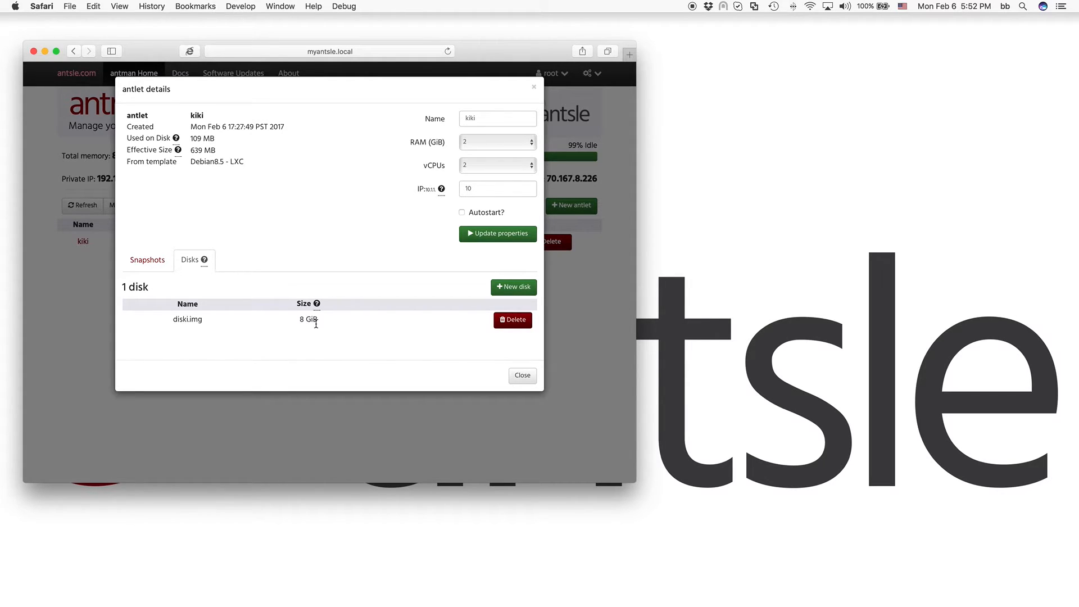
pyautogui.moveTo(356, 340)
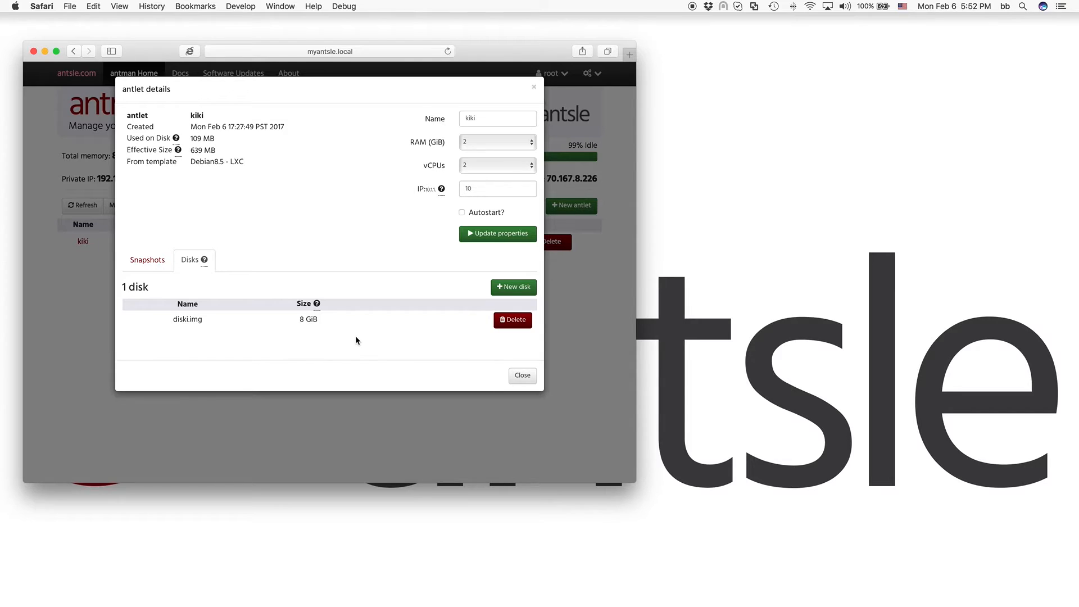
pyautogui.moveTo(279, 375)
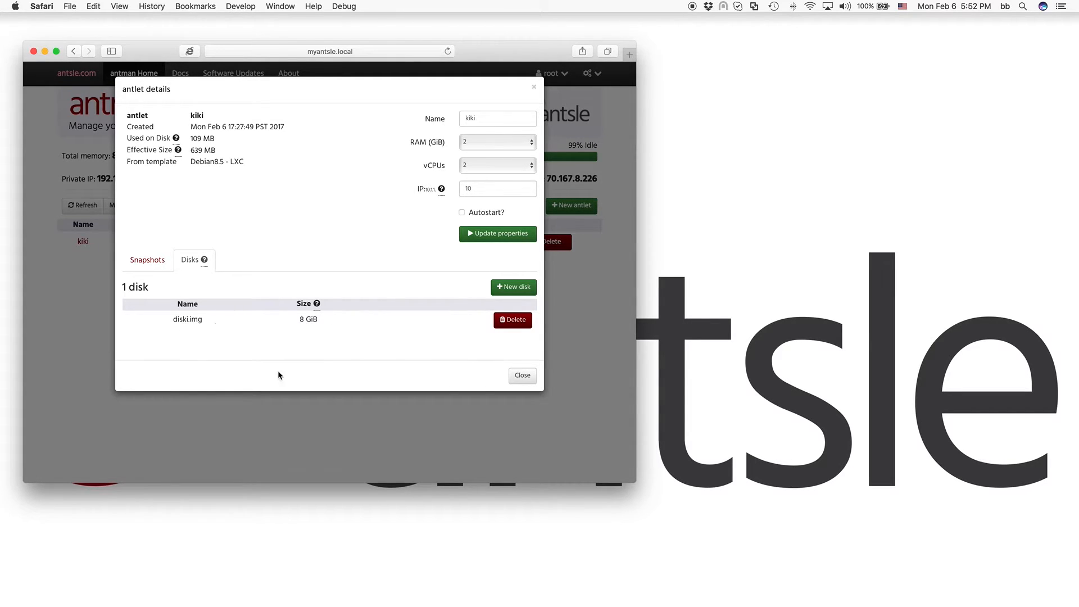
# Close kiki's details dialog and start the kiki antlet.
pyautogui.click(521, 375)
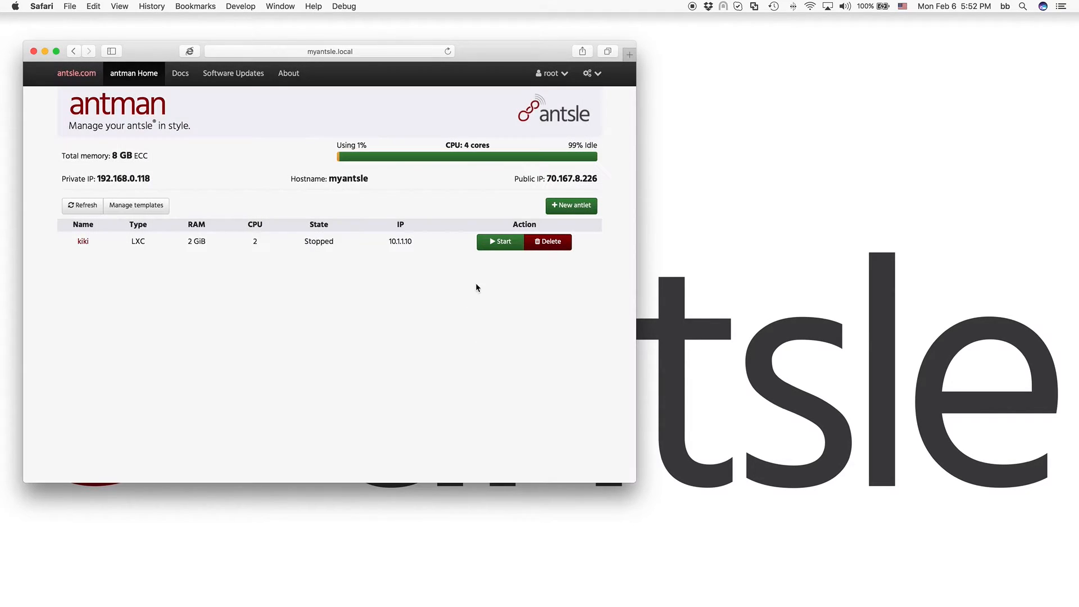
pyautogui.click(499, 242)
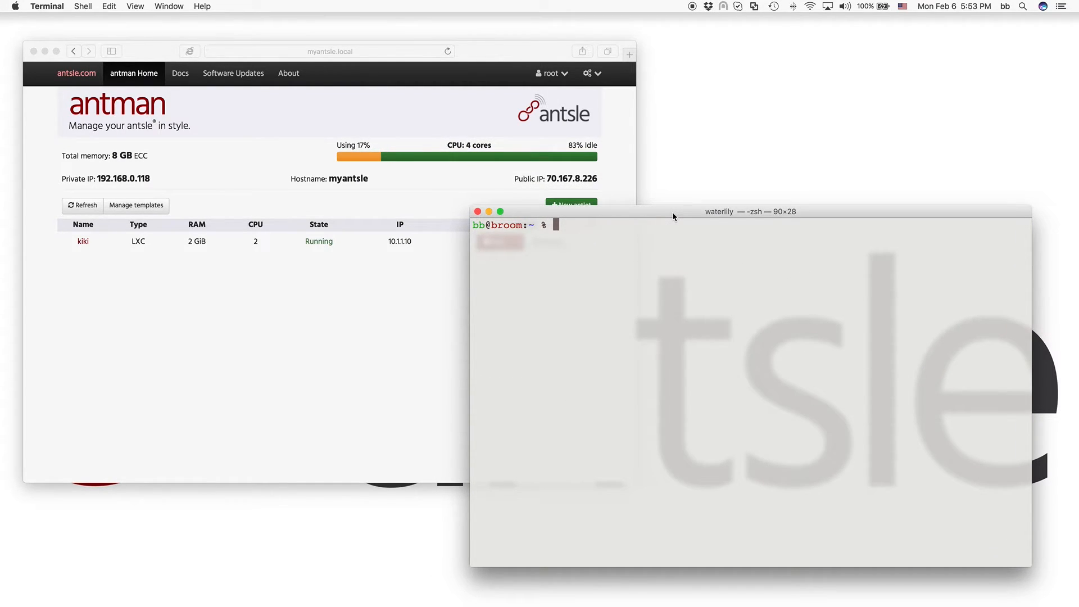
pyautogui.write('ssh -p 22010 root@myantsle.local')
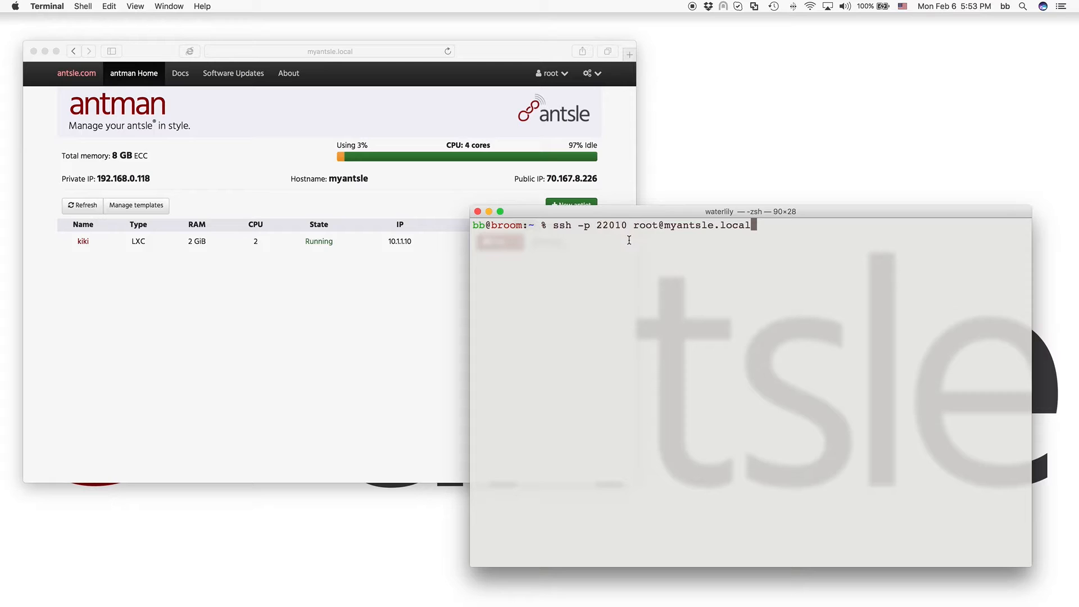
pyautogui.moveTo(516, 285)
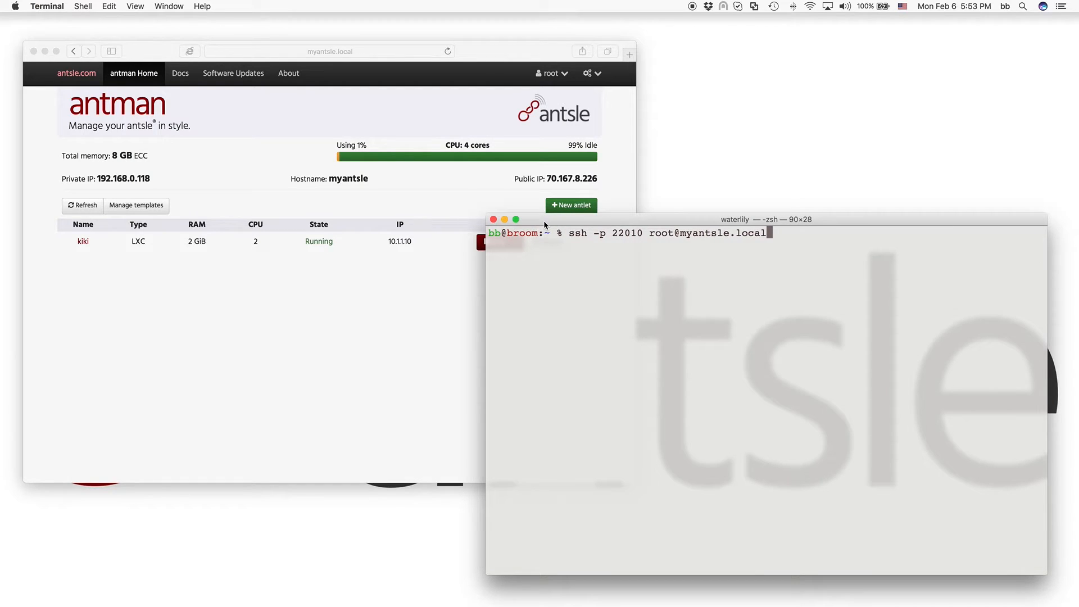
pyautogui.moveTo(614, 226)
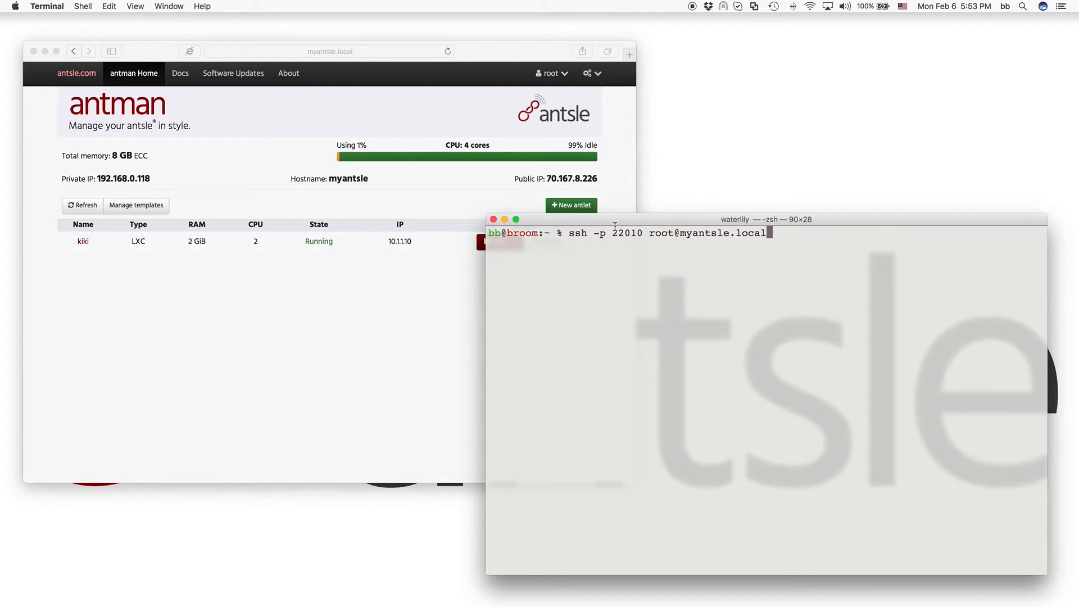
pyautogui.press('Return')
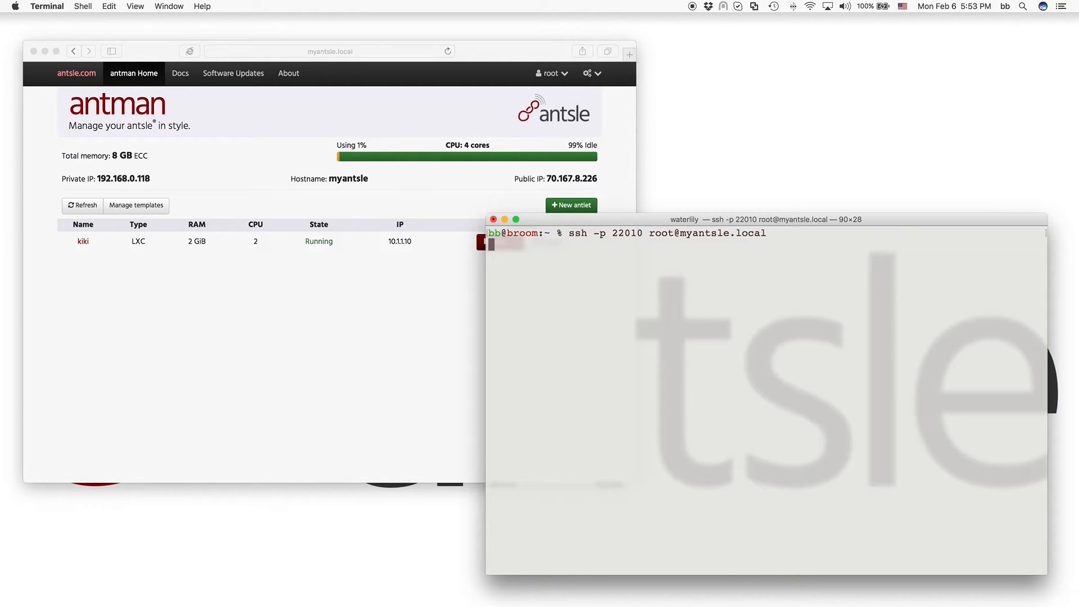
pyautogui.press('Return')
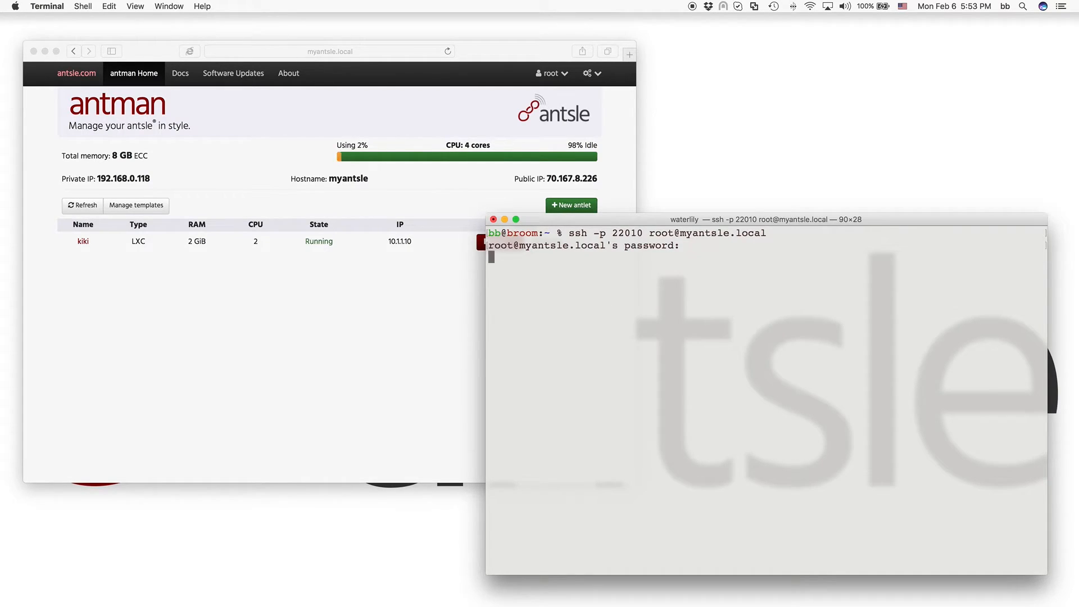
pyautogui.press('Return')
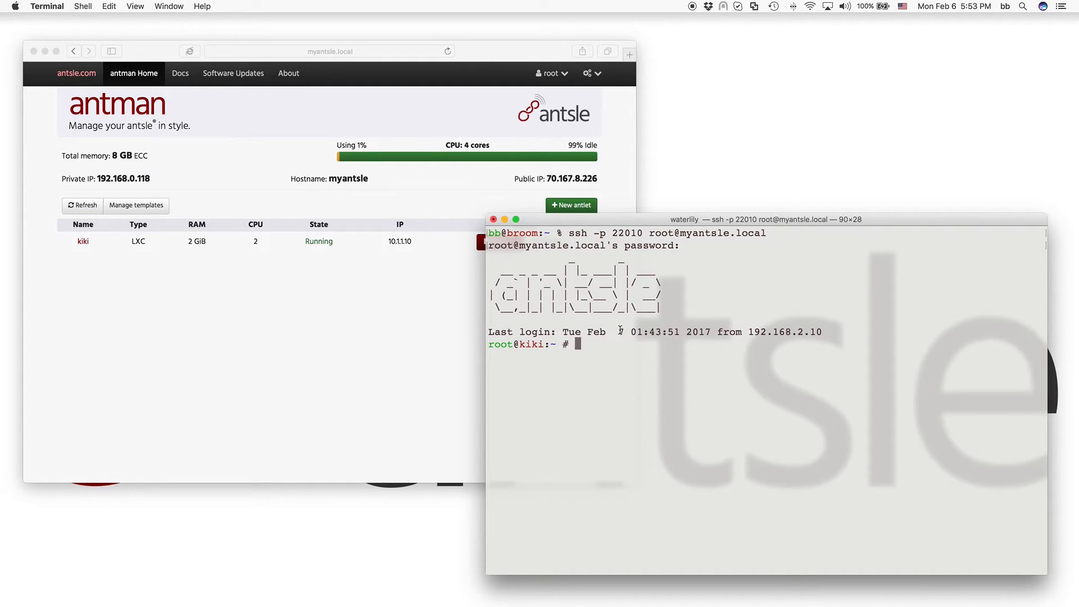
# Run df -h to list kiki's mounted filesystems and their sizes.
pyautogui.write('df -')
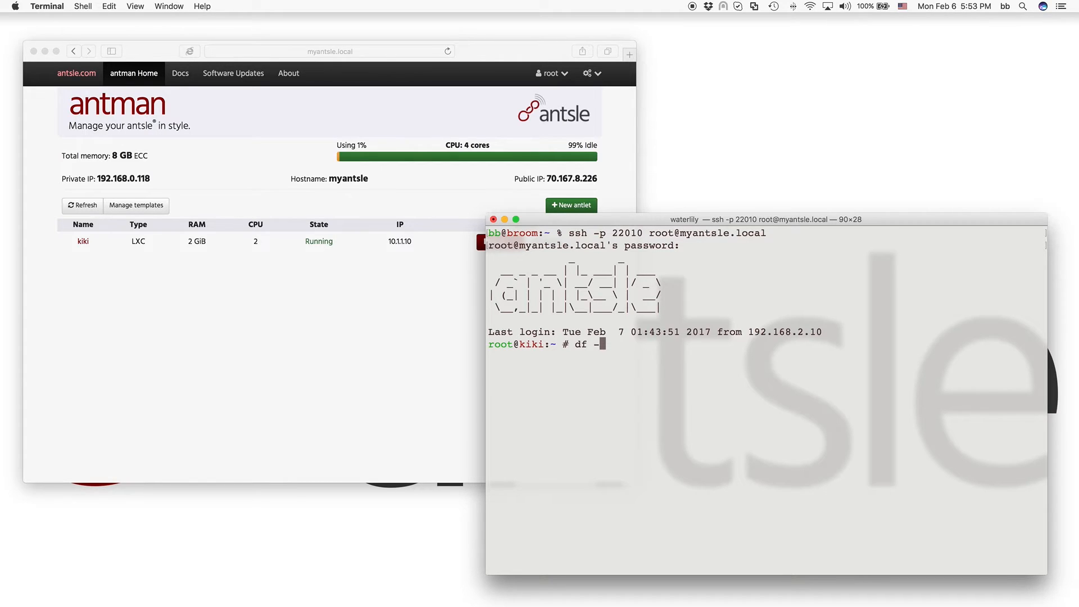
pyautogui.write('h')
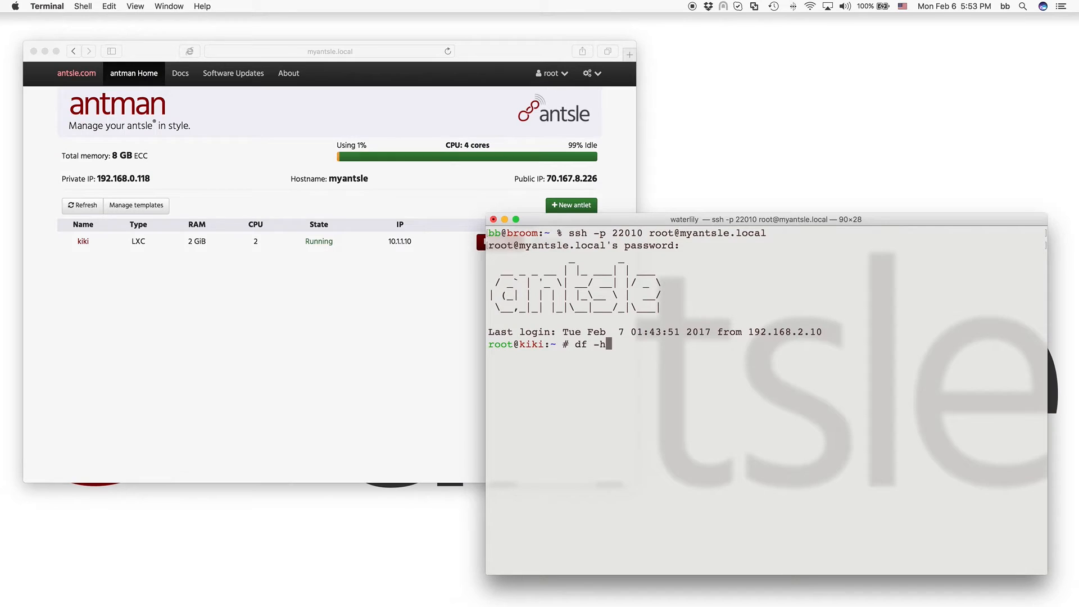
pyautogui.press('Return')
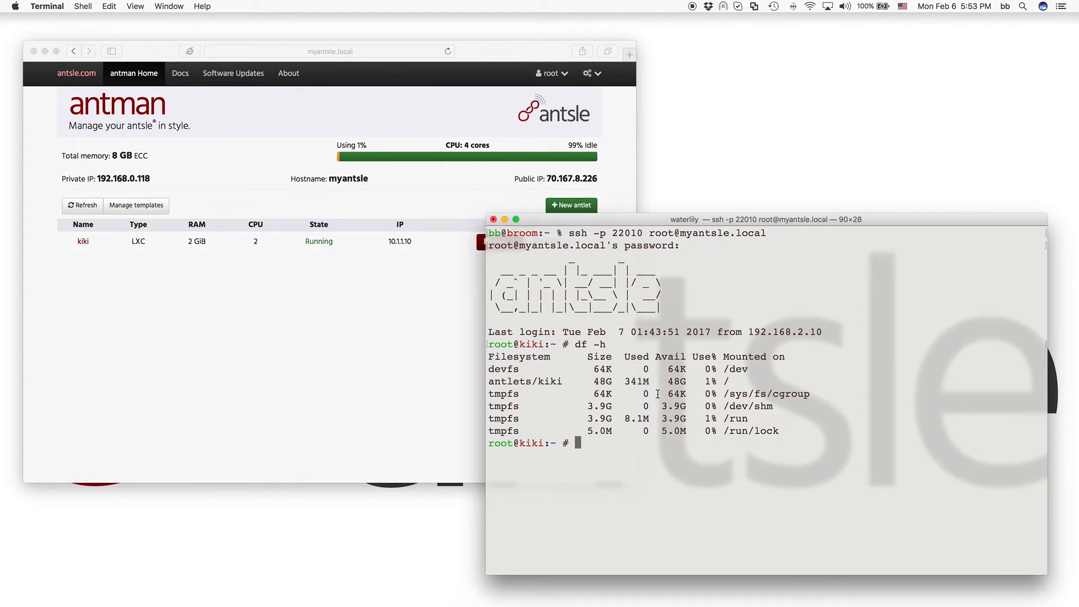
pyautogui.moveTo(585, 380)
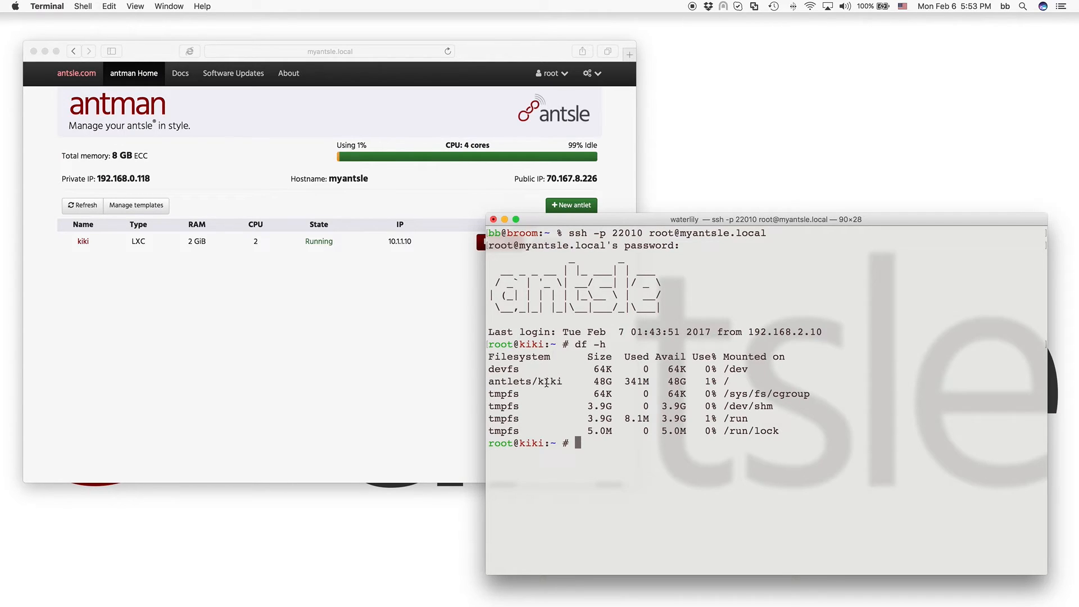
pyautogui.moveTo(248, 277)
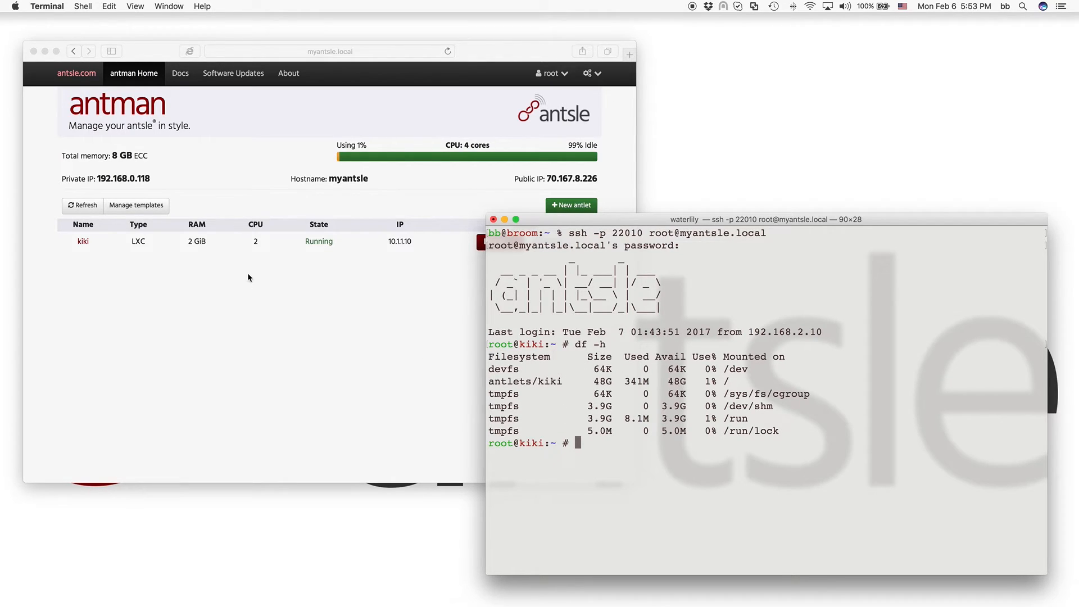
pyautogui.press('Return')
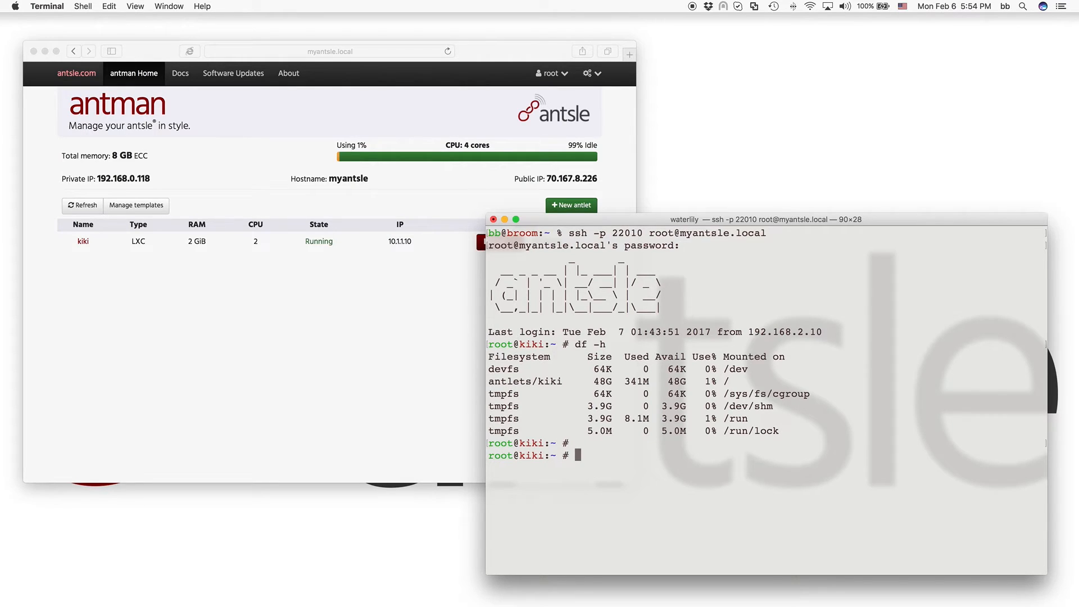
# Format /dev/vda as ext4 with mkfs.ext4 /dev/vda.
pyautogui.write('mk')
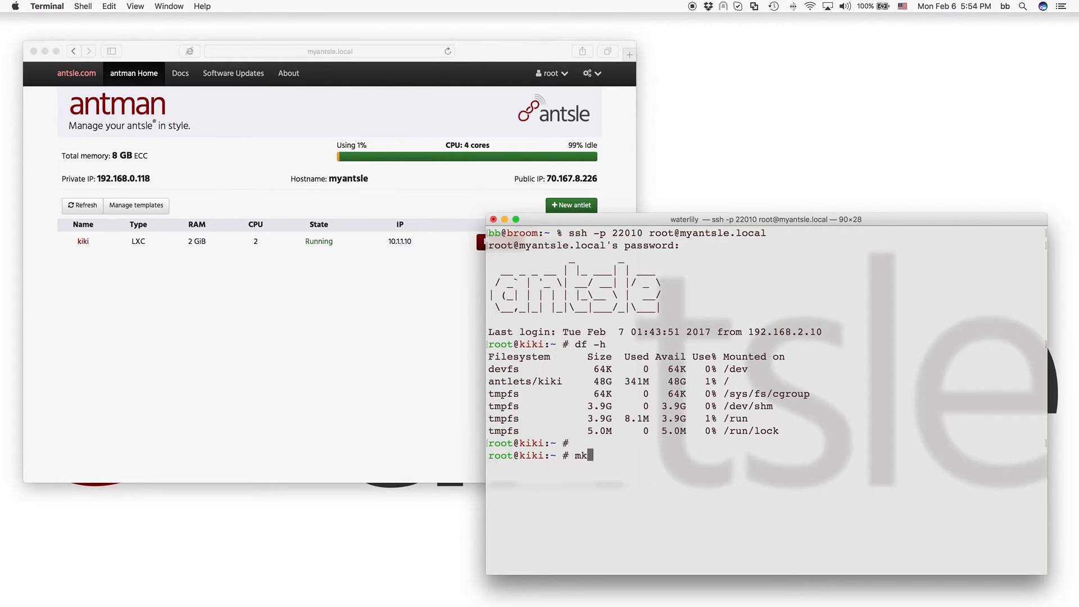
pyautogui.write('fs')
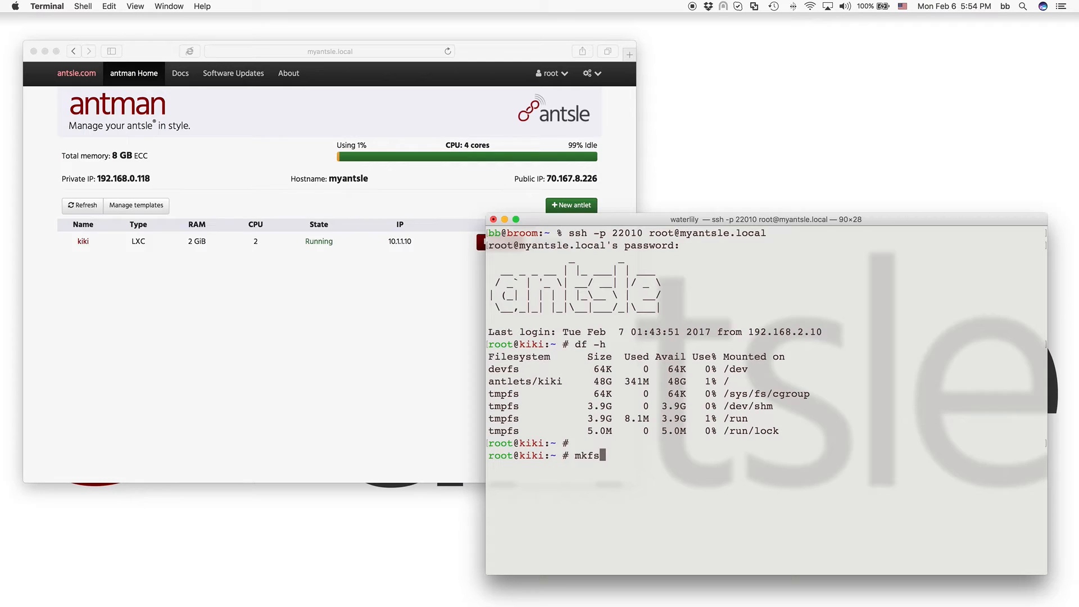
pyautogui.write('.ext4')
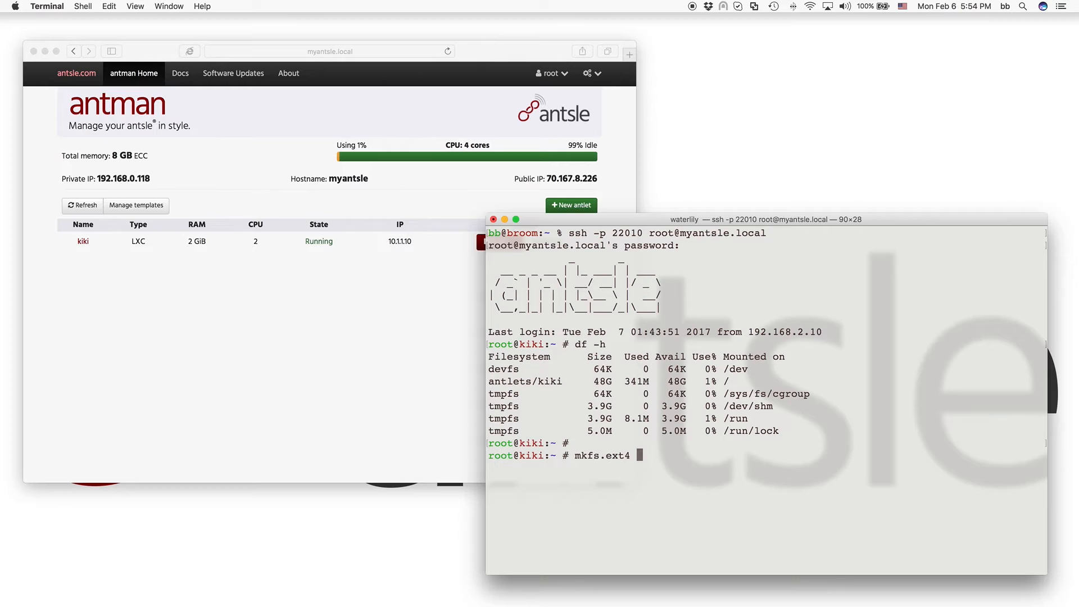
pyautogui.write('/')
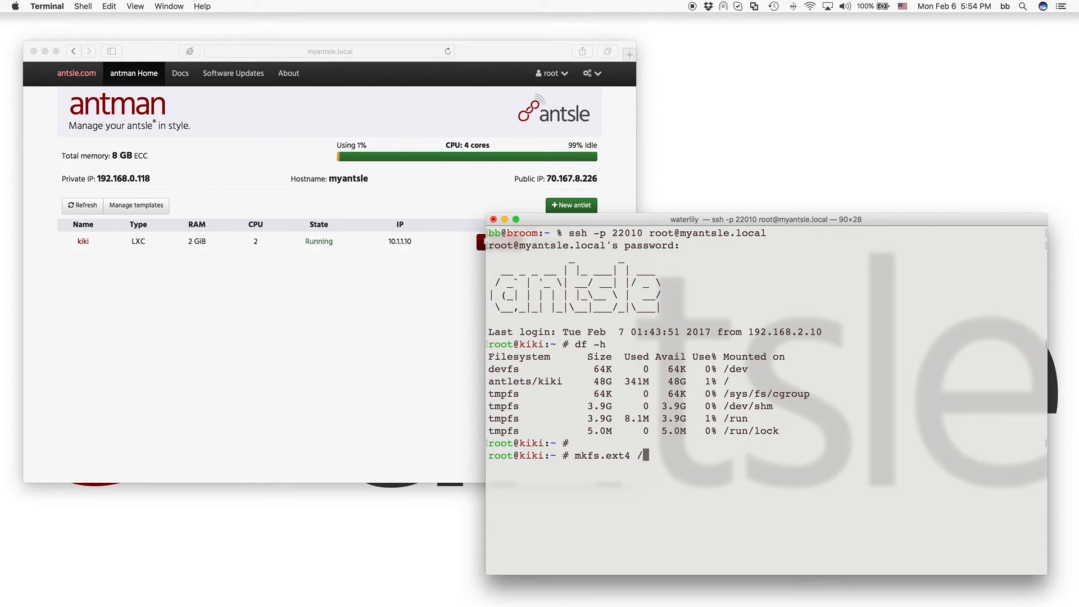
pyautogui.write('dev/')
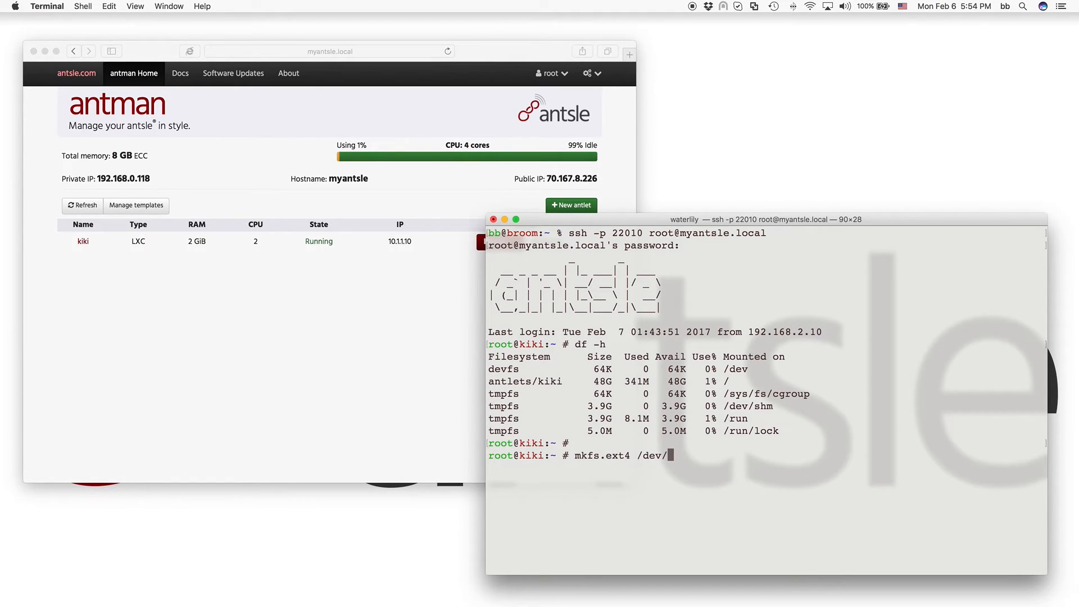
pyautogui.write('vda')
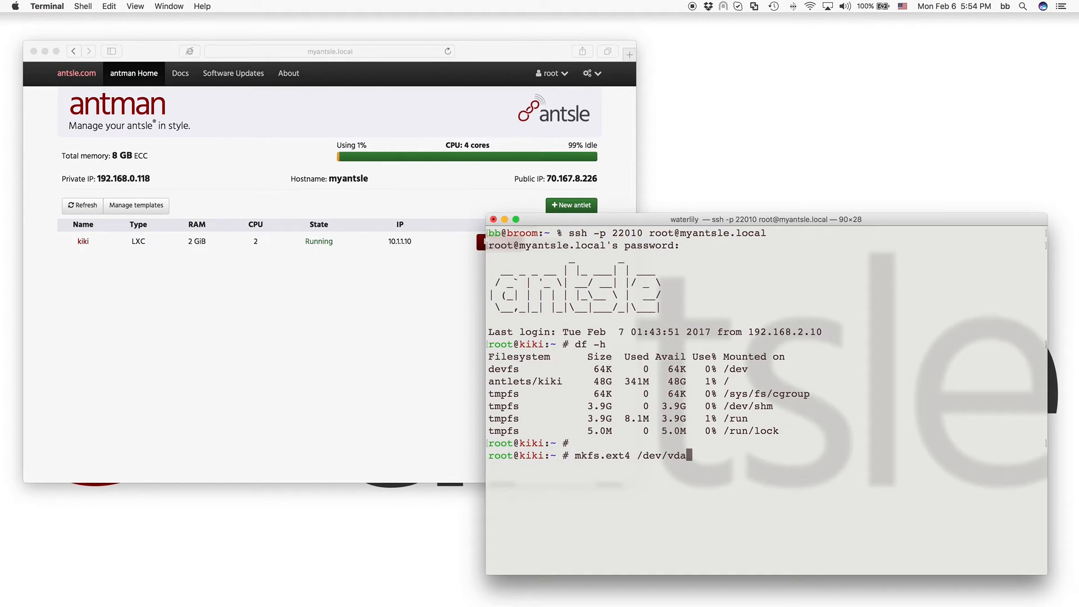
pyautogui.press('Return')
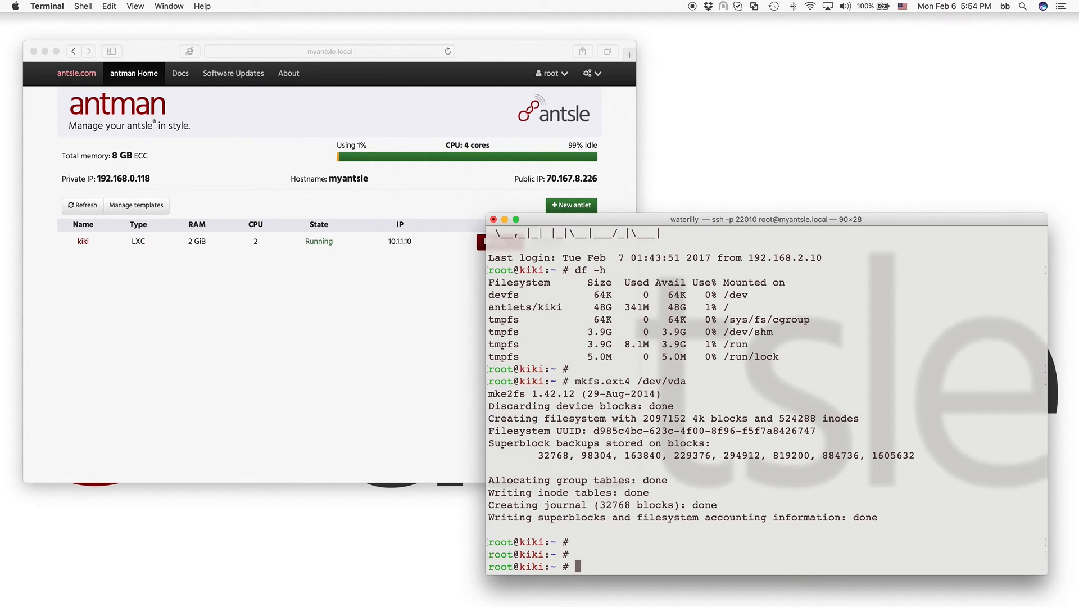
# Create the diski directory with mkdir diski.
pyautogui.write('mkdir')
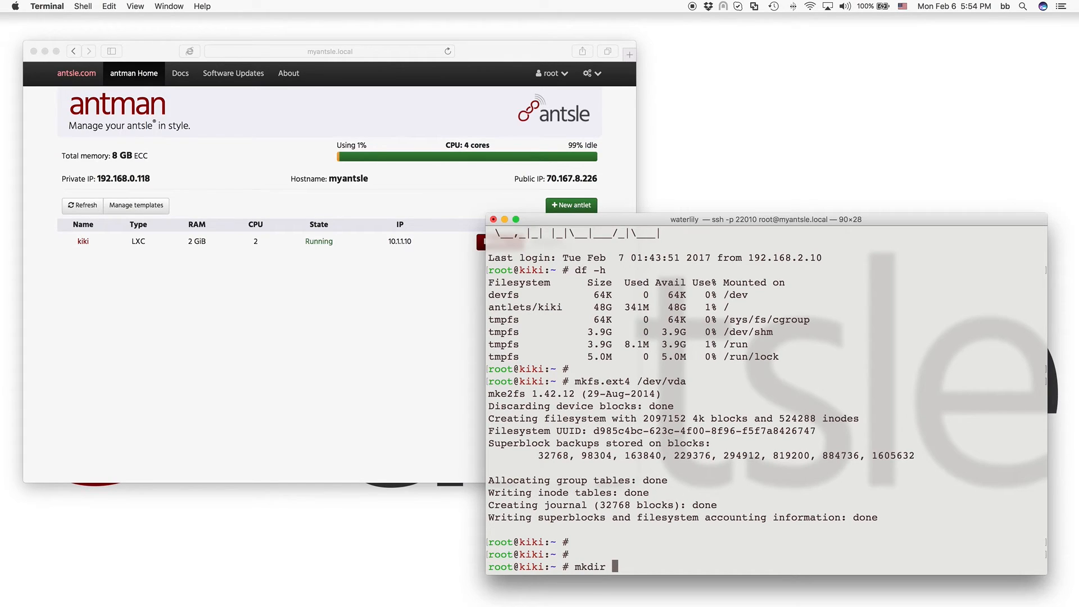
pyautogui.write('di')
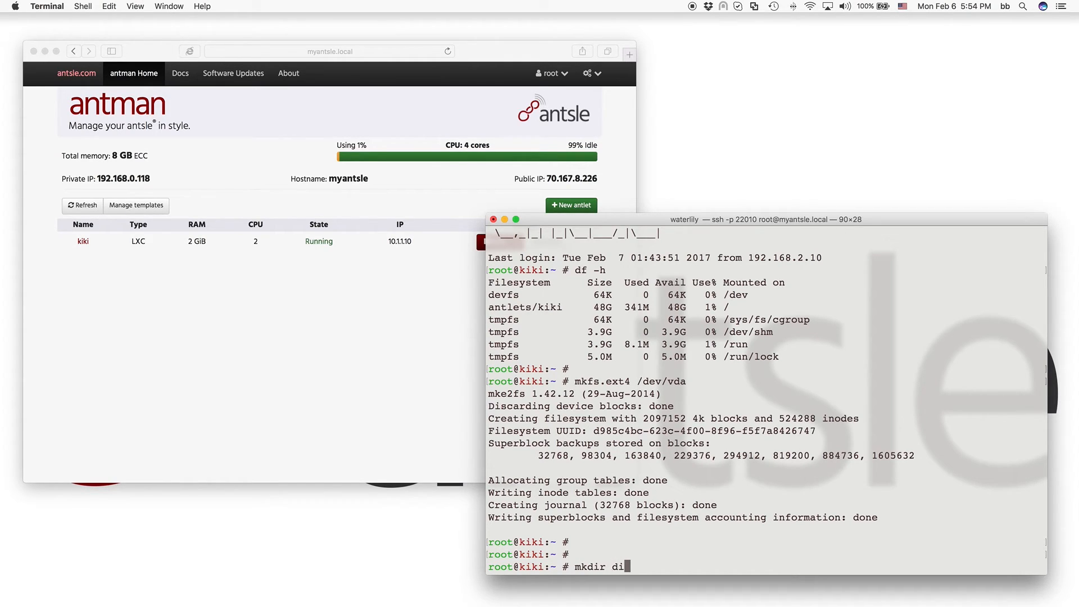
pyautogui.write('ski')
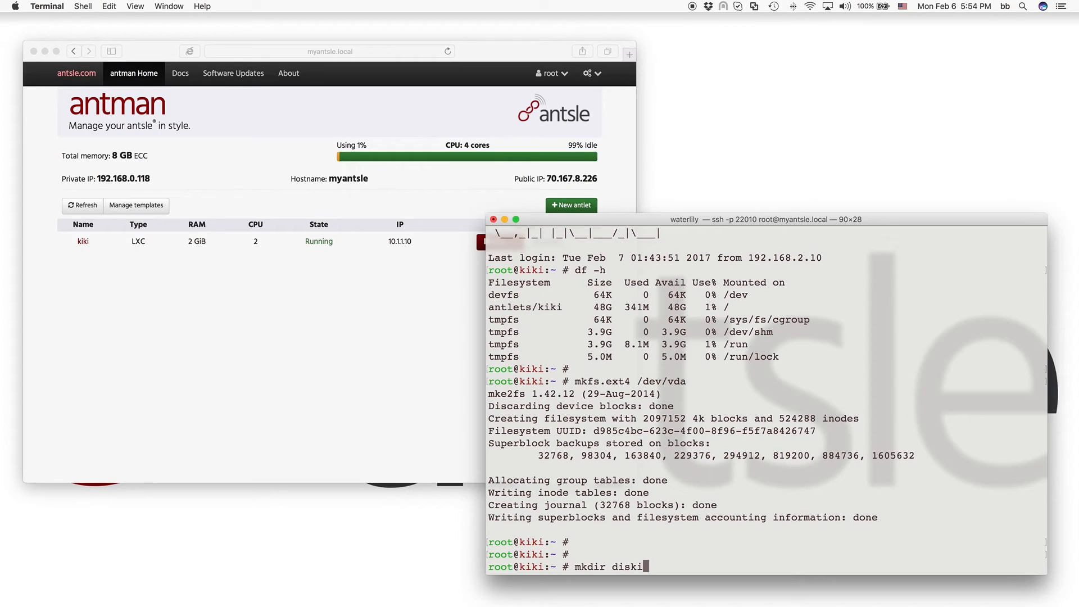
pyautogui.press('Return')
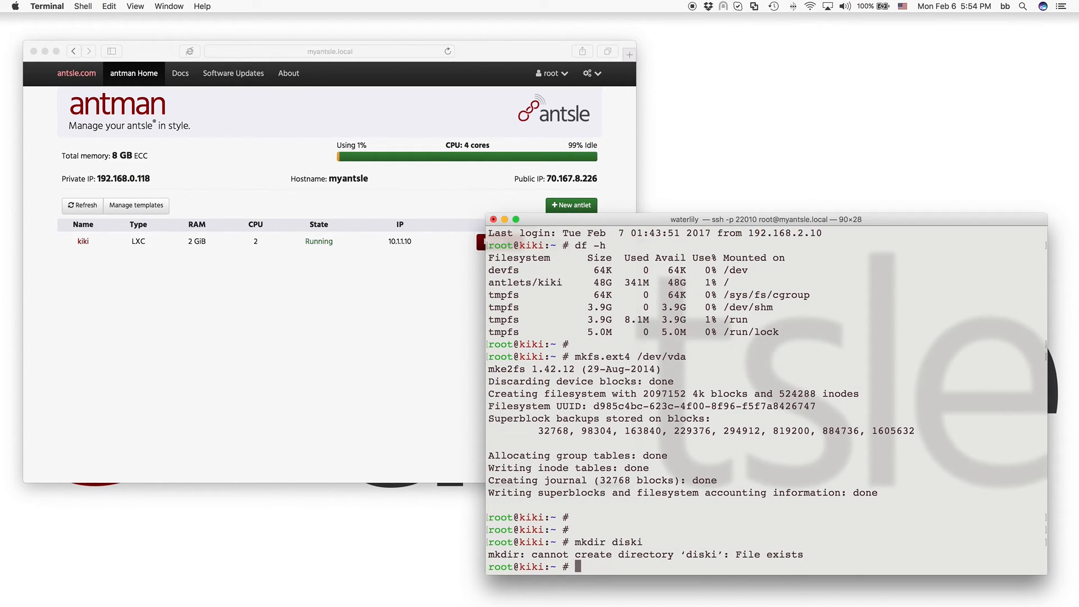
# Mount /dev/vda on diski and start checking the mount with df -h.
pyautogui.write('m')
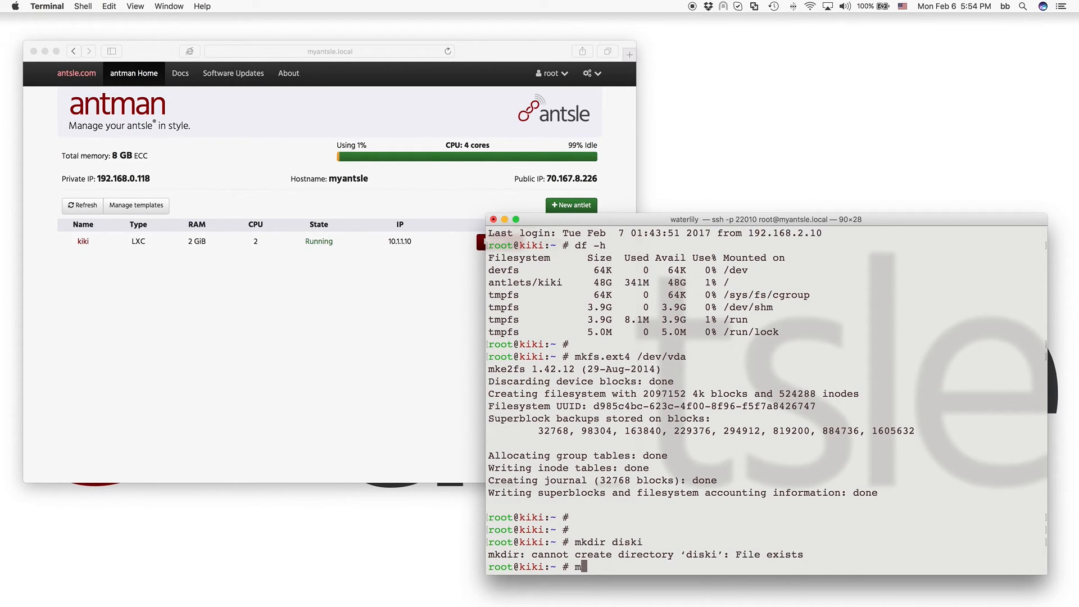
pyautogui.write('ount /de')
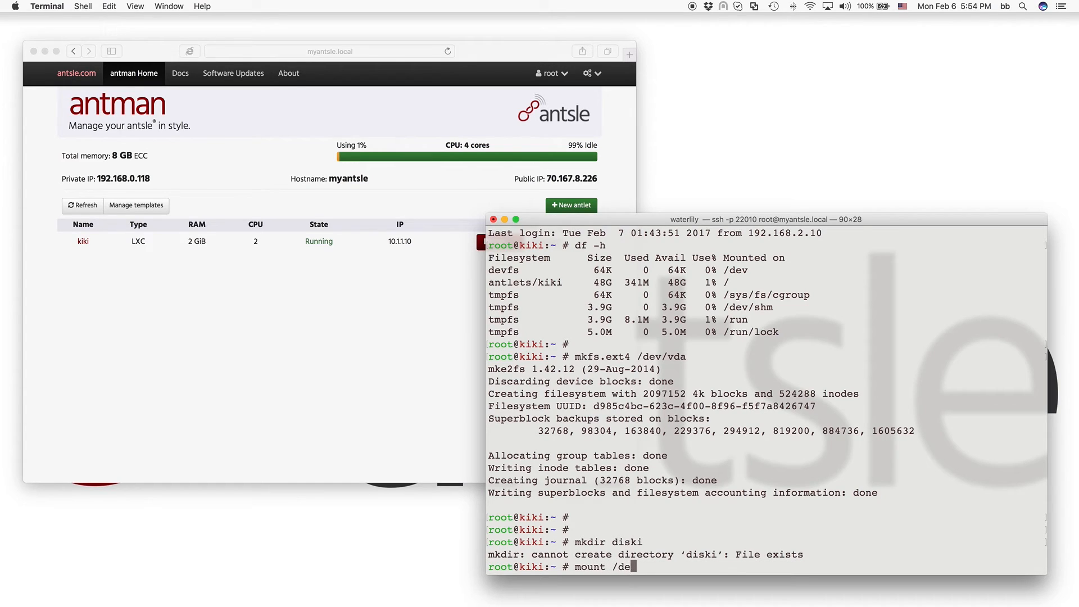
pyautogui.write('v/')
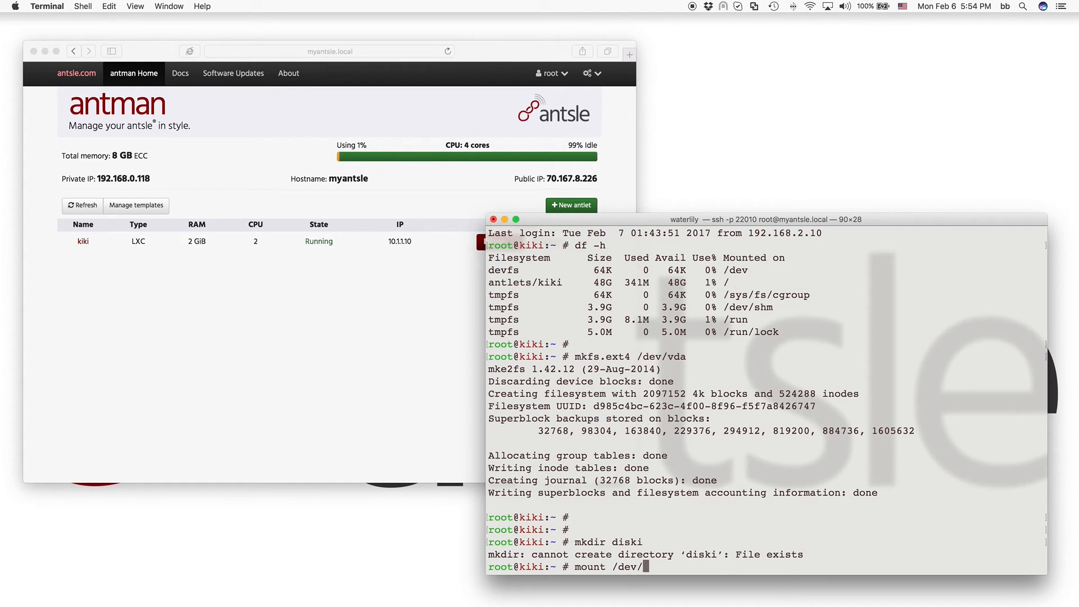
pyautogui.write('vda')
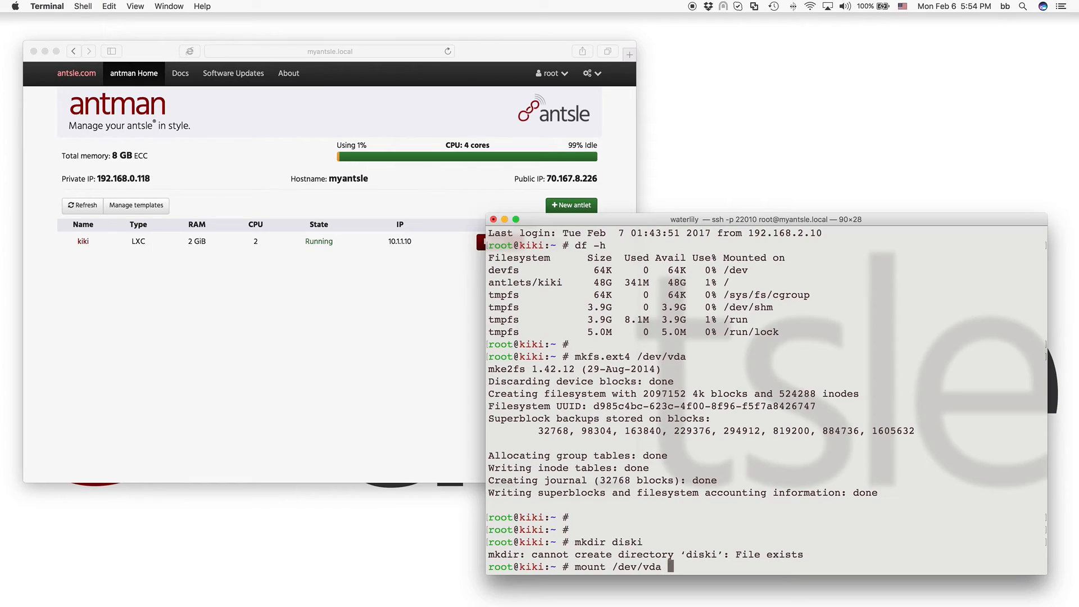
pyautogui.write('diski')
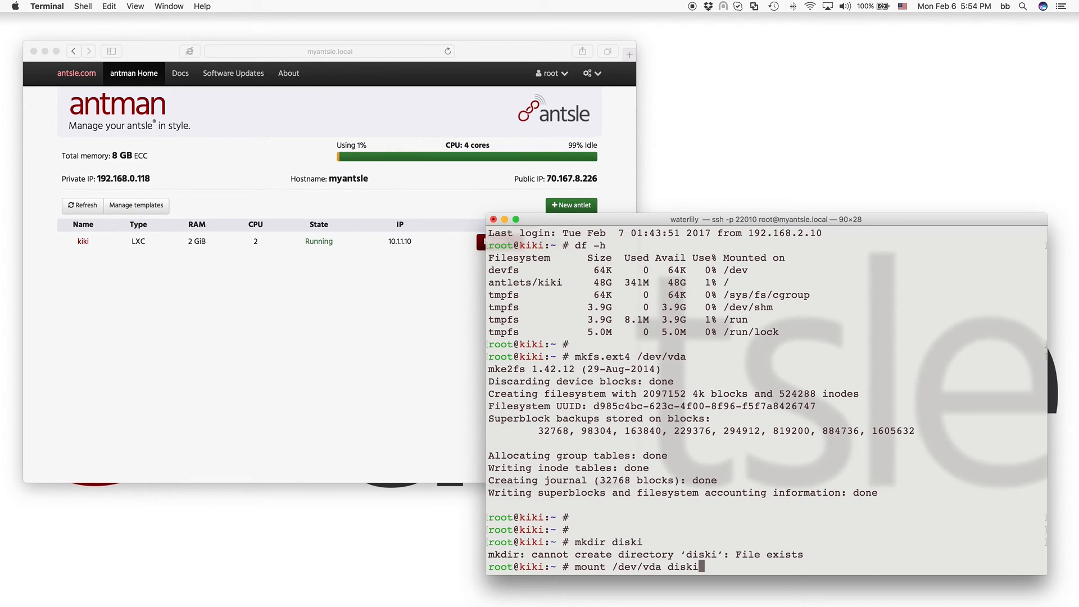
pyautogui.press('Return')
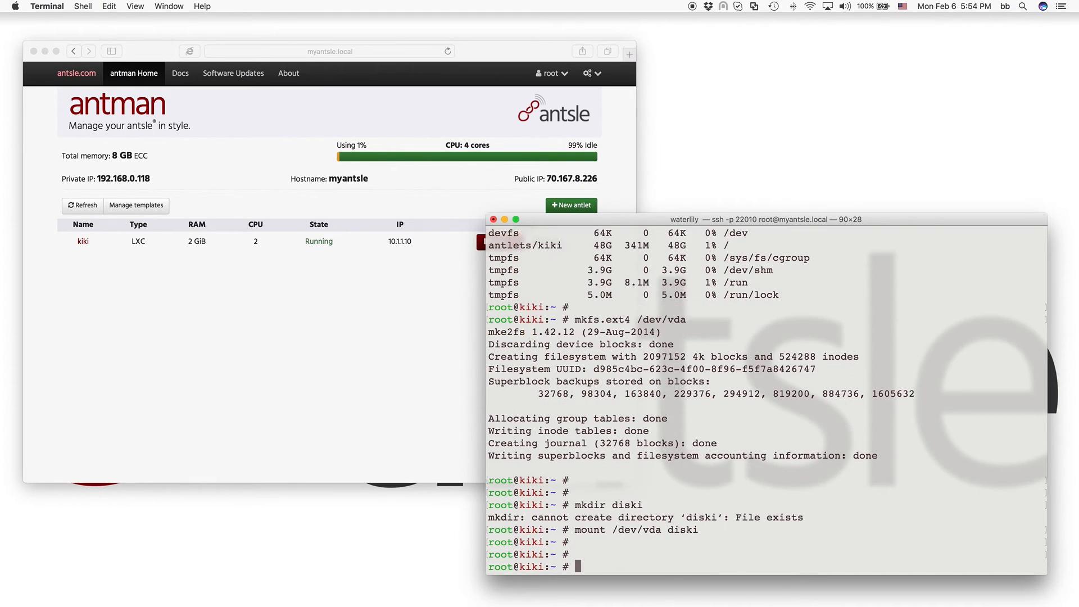
pyautogui.write('df -')
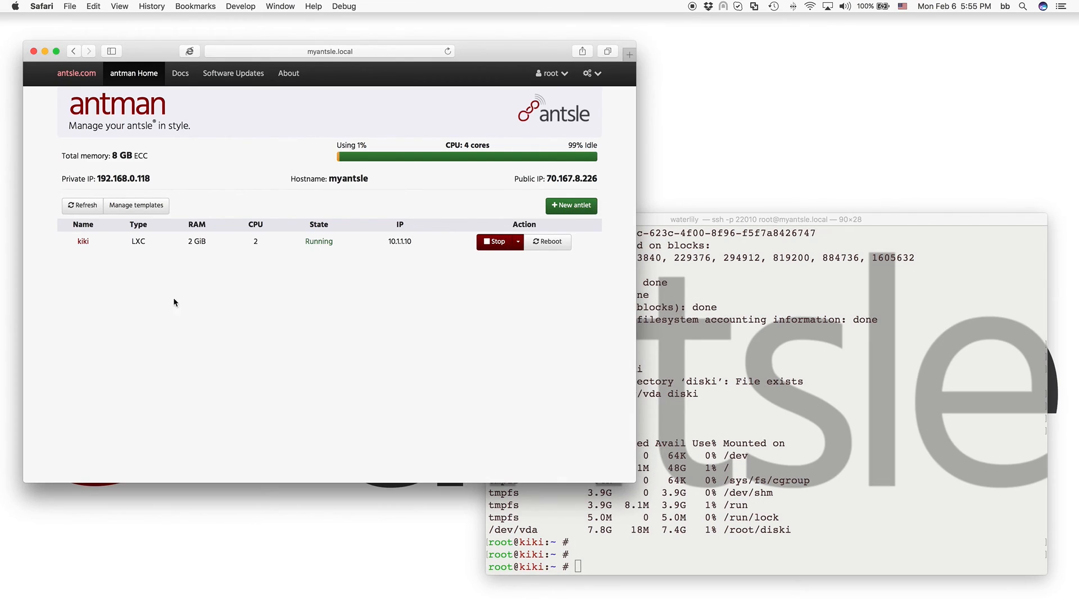
pyautogui.click(83, 241)
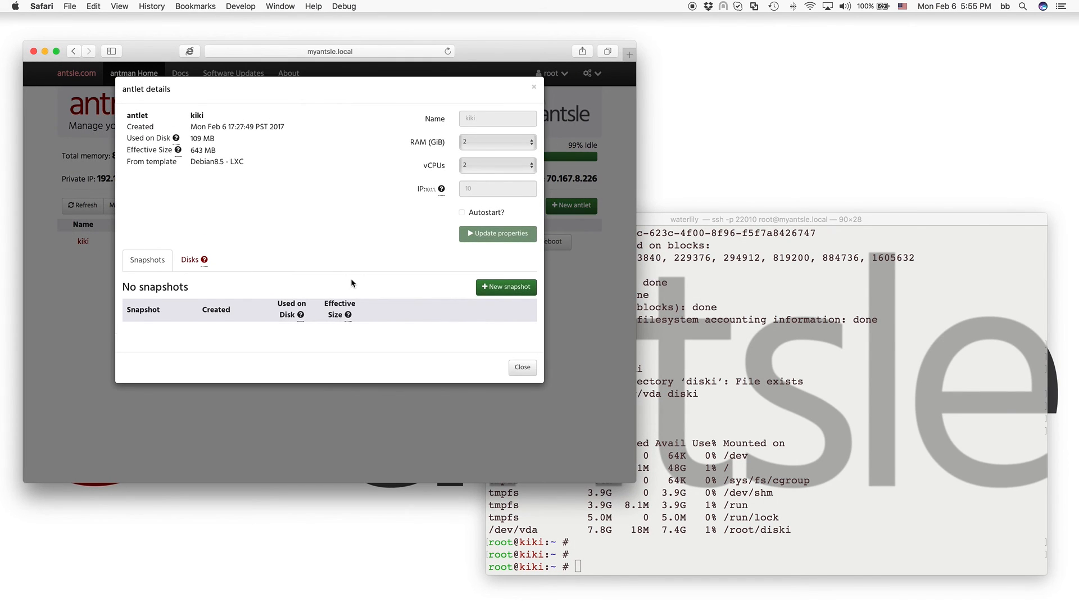
pyautogui.click(189, 260)
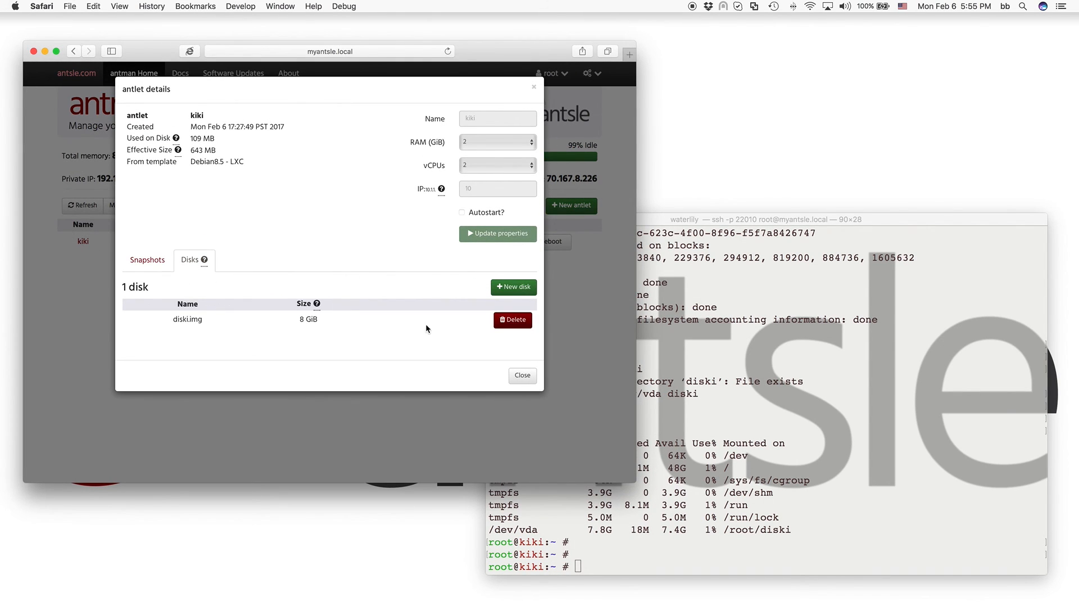
pyautogui.moveTo(427, 361)
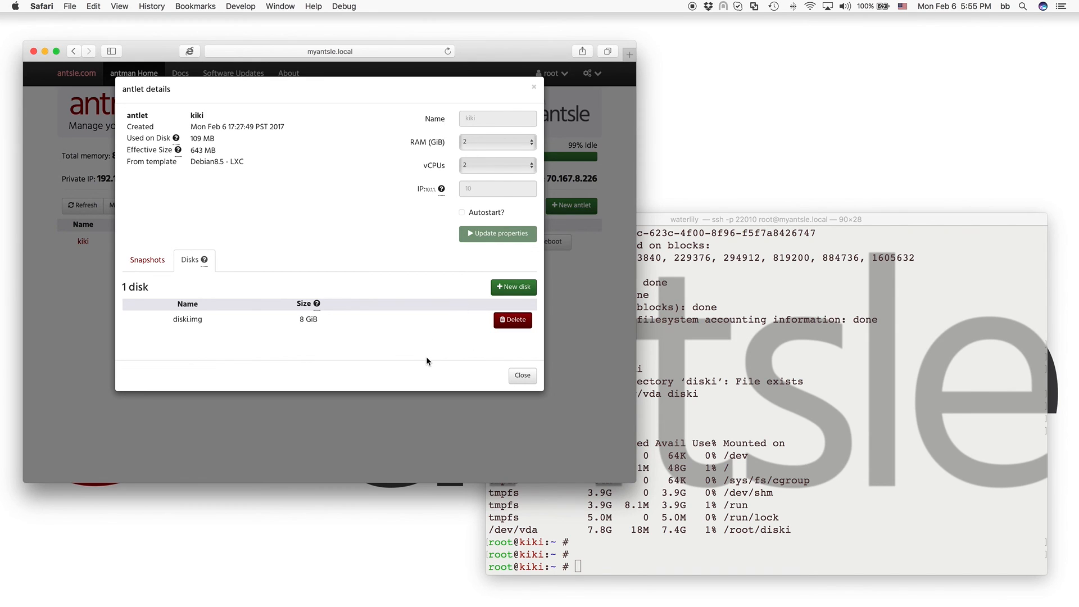
pyautogui.click(521, 375)
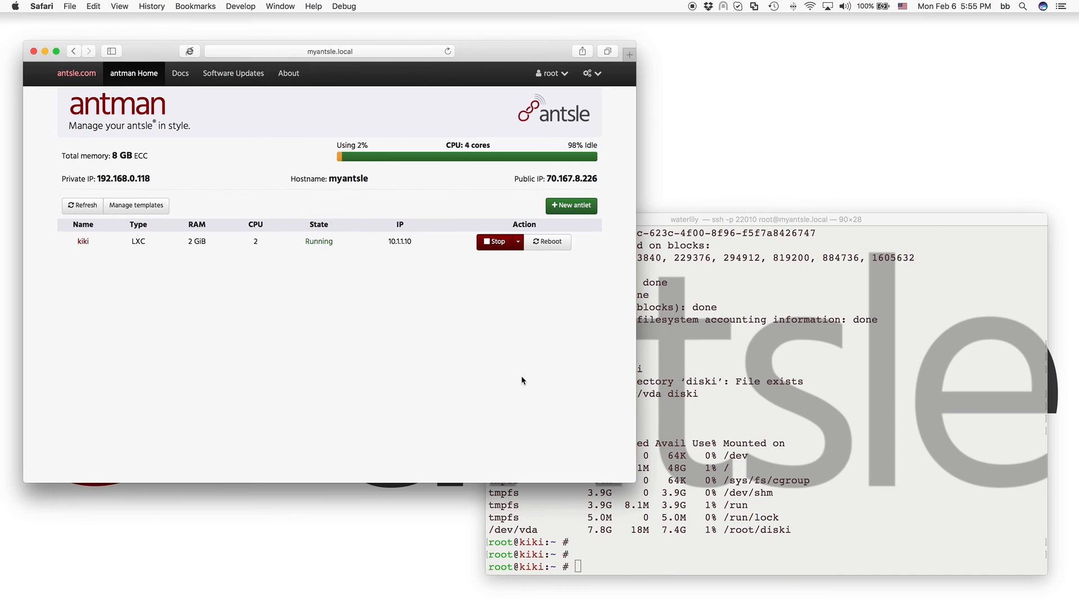
pyautogui.moveTo(513, 329)
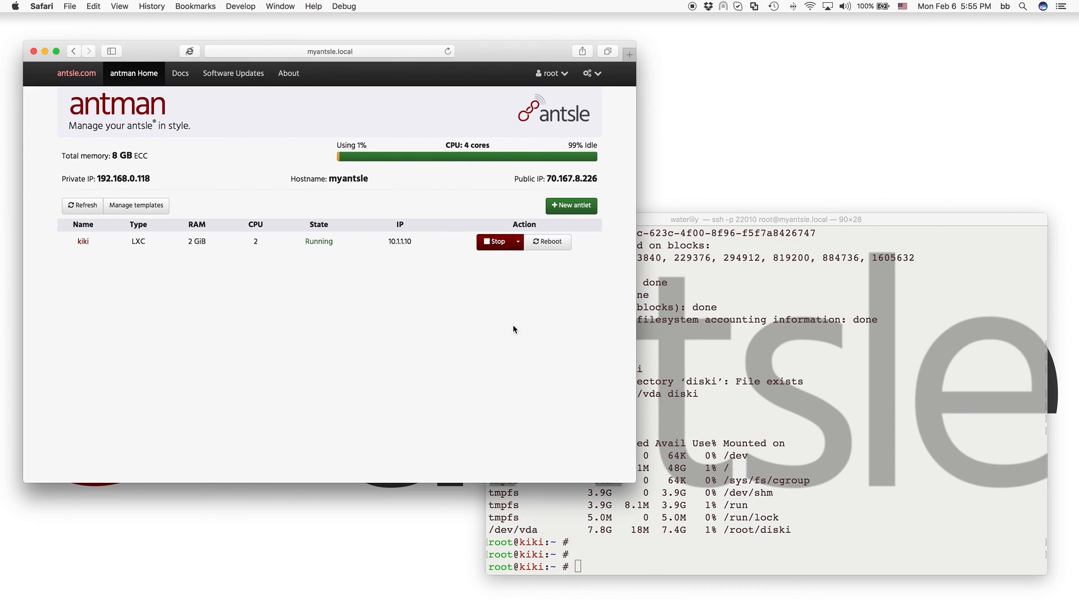